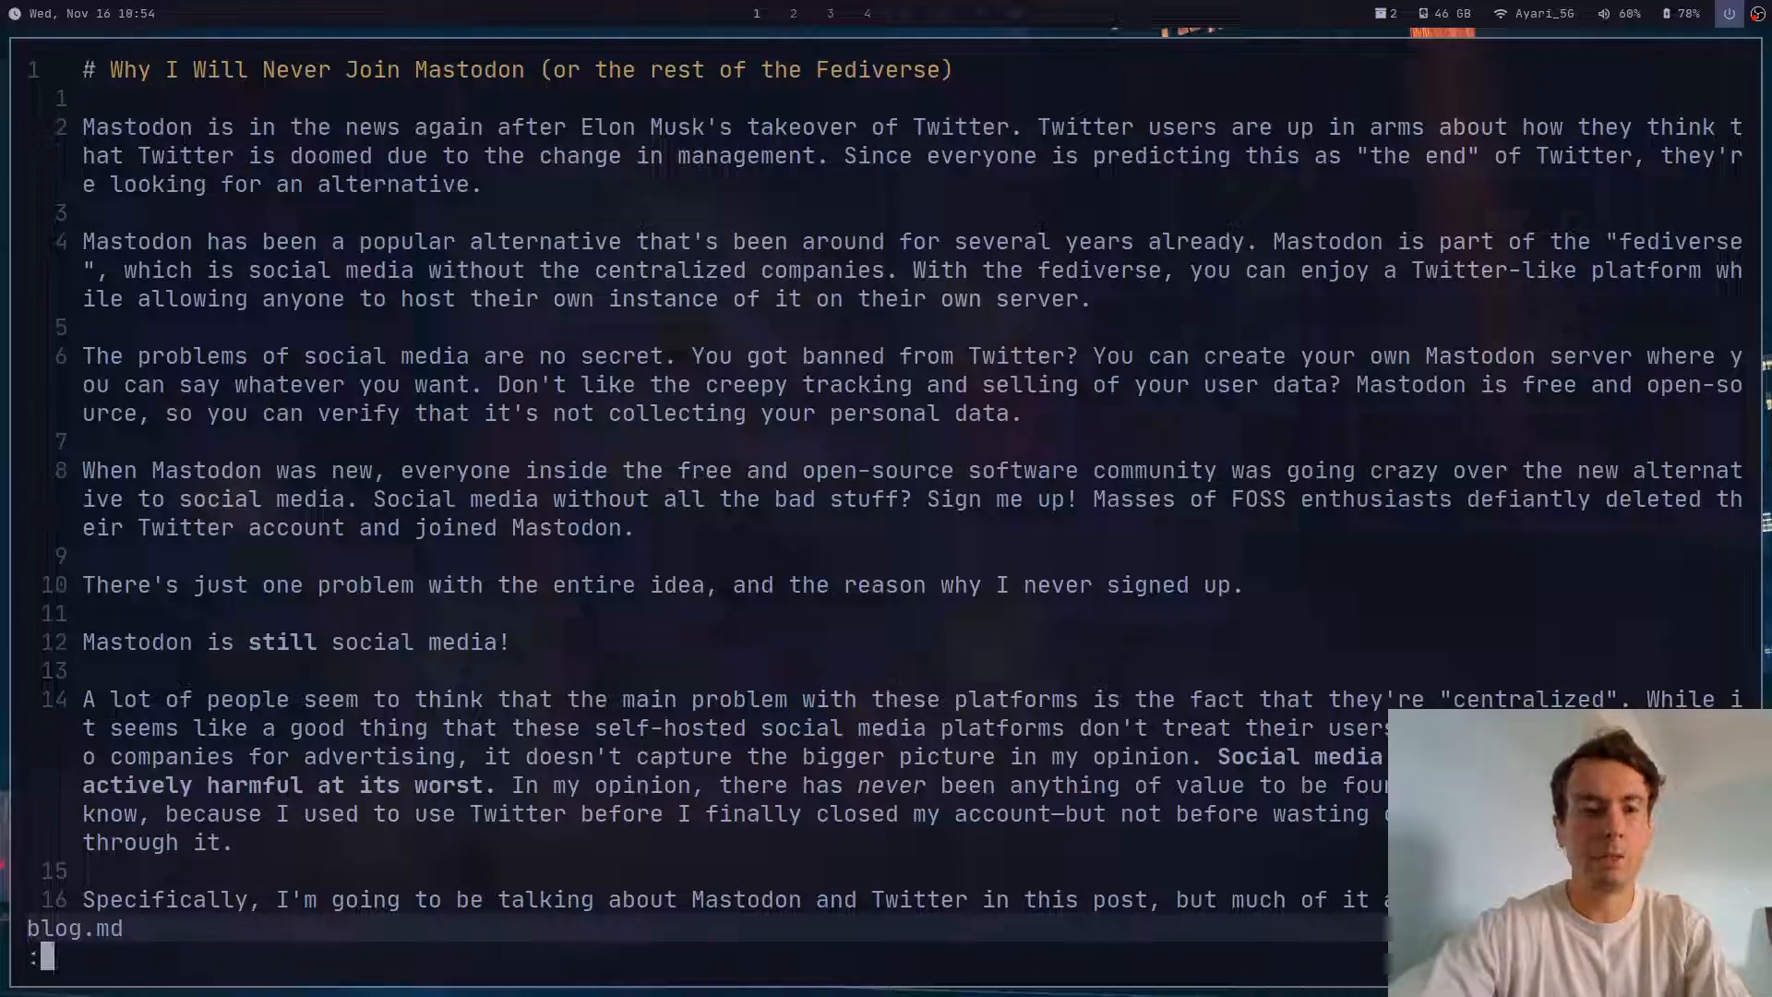
Step: Scroll the goyo.vim README down to its installation and usage notes
type(":Goyo")
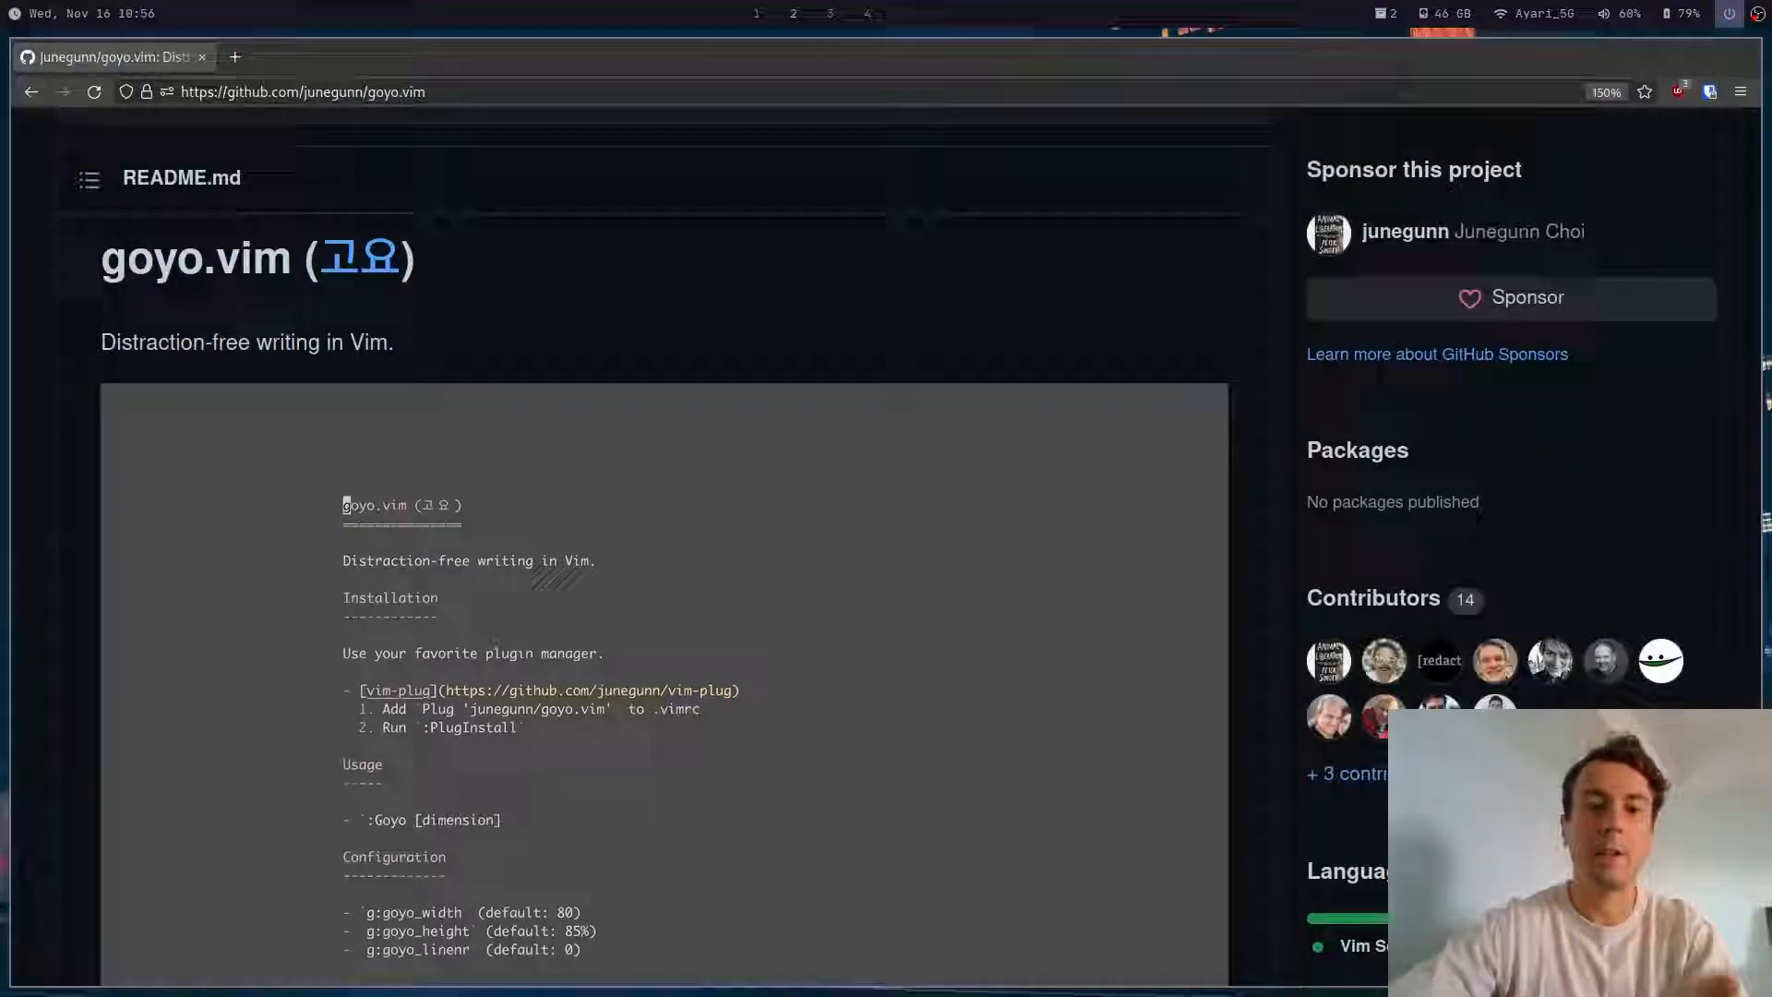
scroll("down", 3)
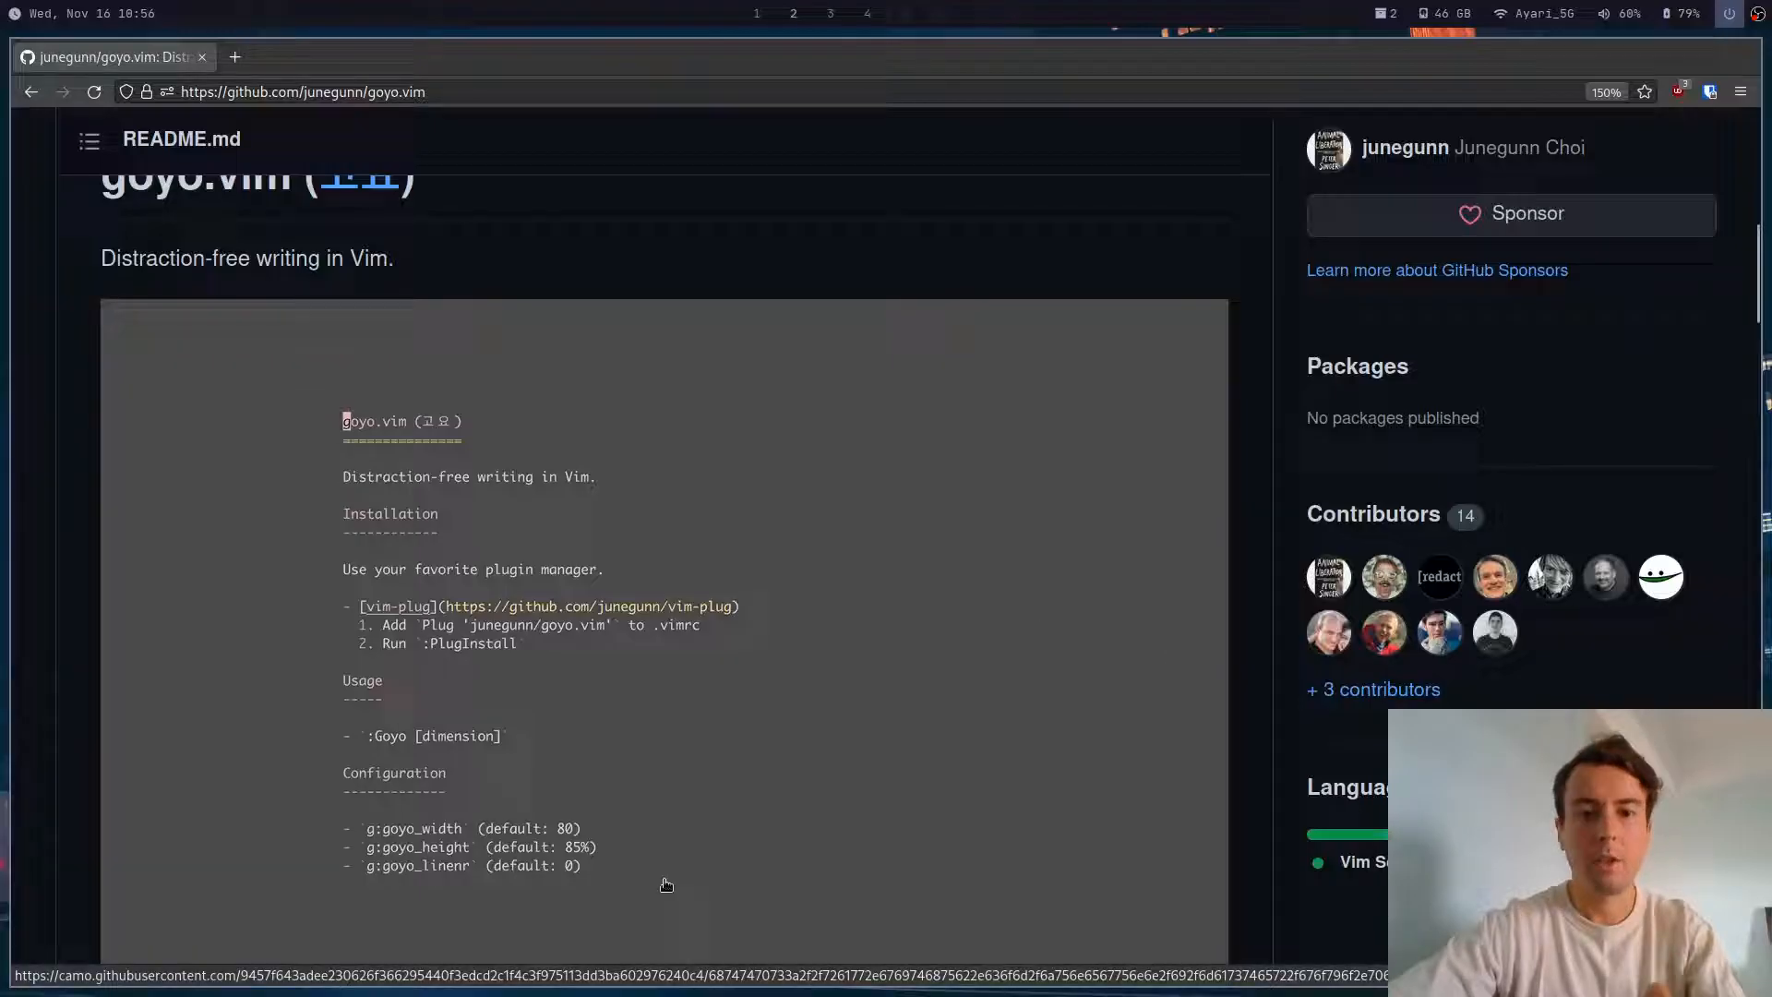
mouse_move(381, 530)
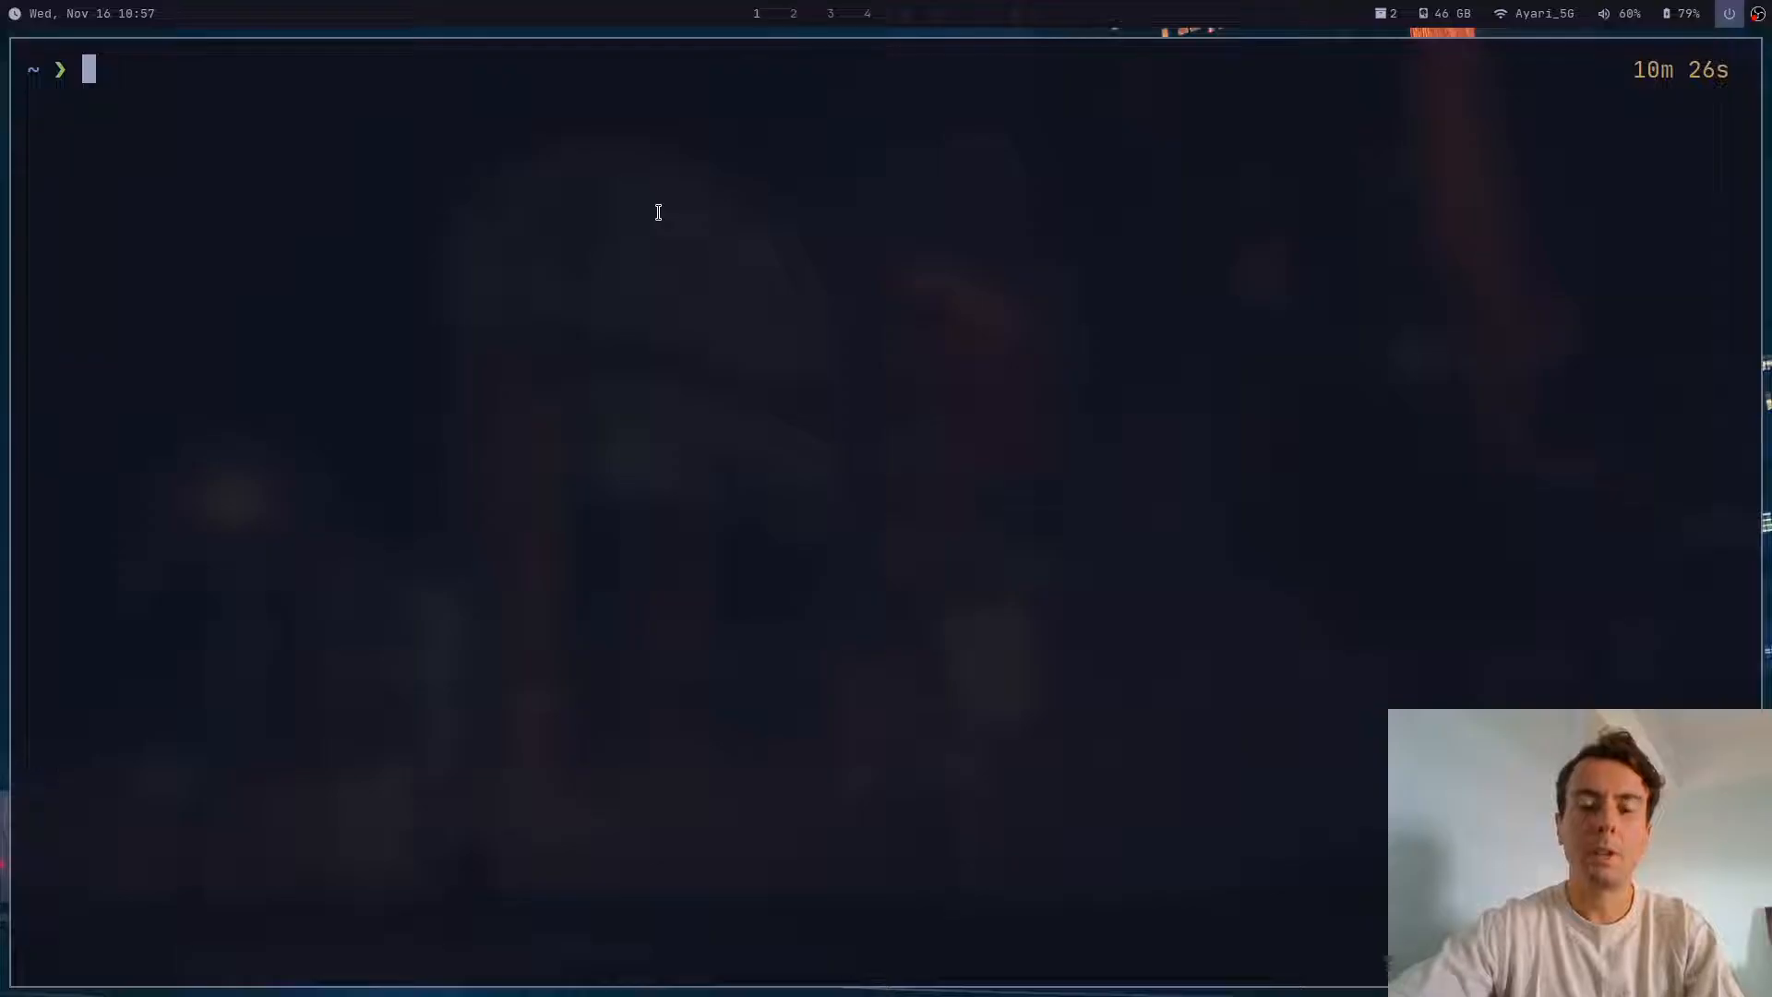
Step: Launch Neovim on the .config/nvim/init.vim configuration file from the terminal
type("vim .config/nvim/init.vim")
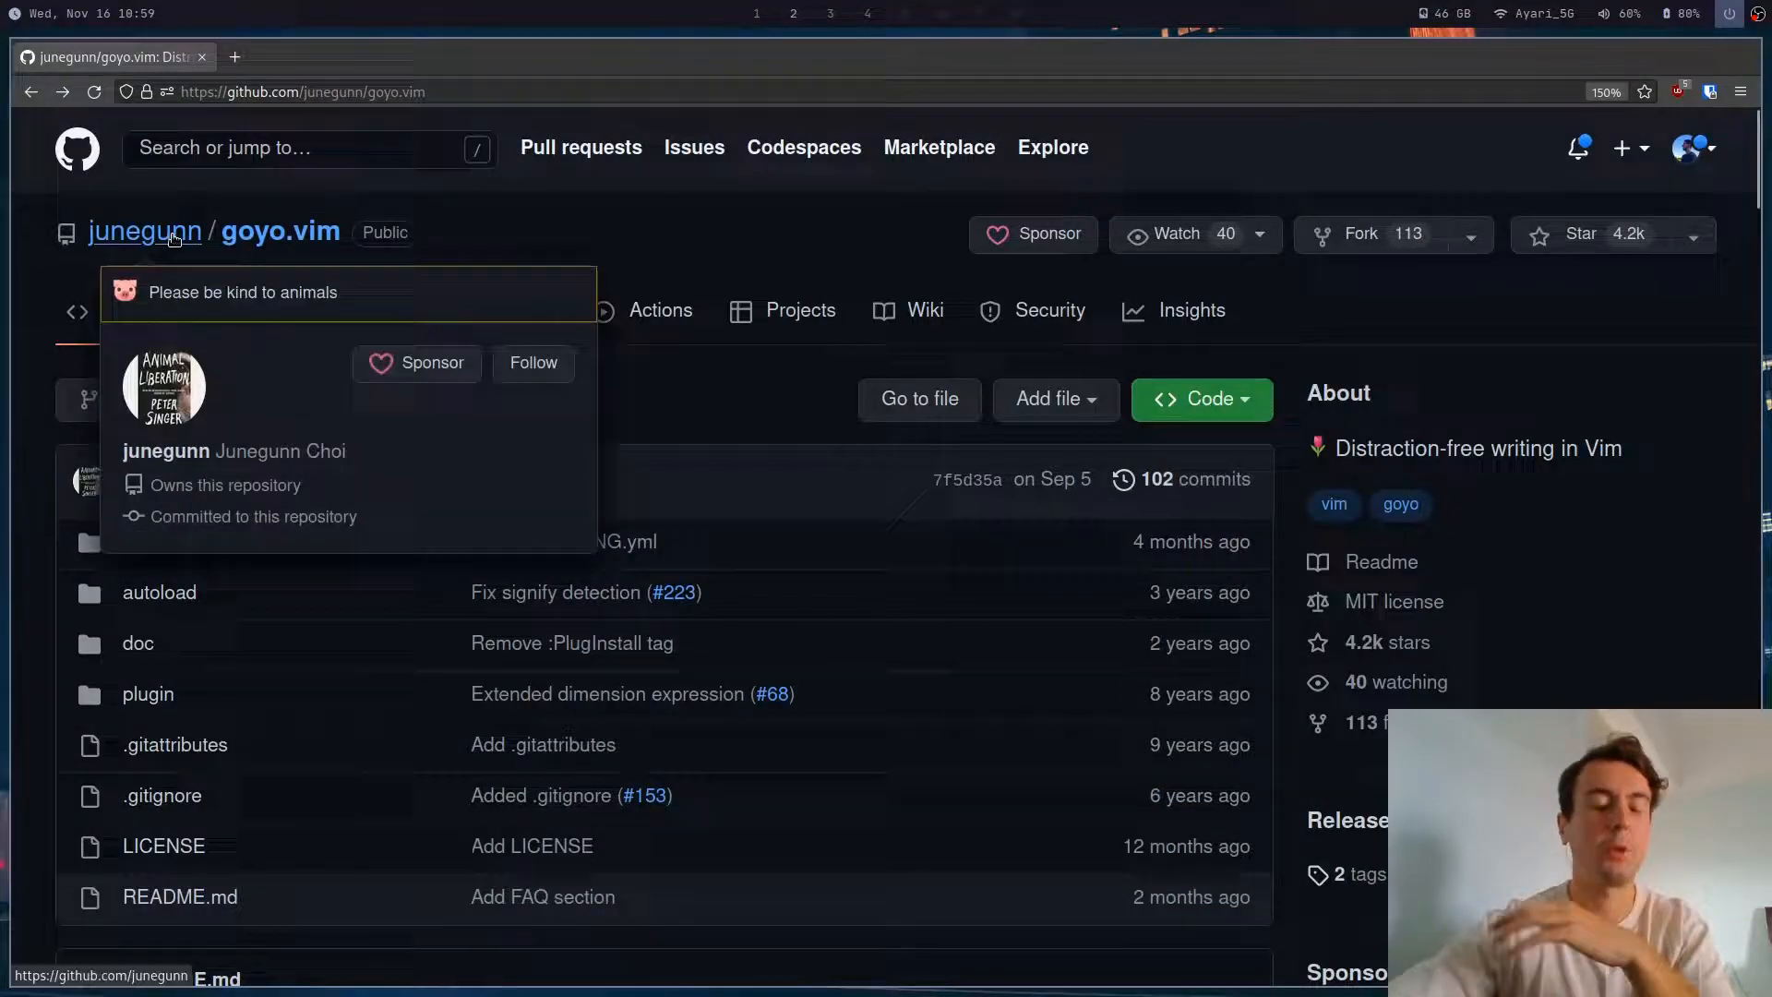
Step: View junegunn's GitHub profile and scroll through the pinned projects
left_click(144, 232)
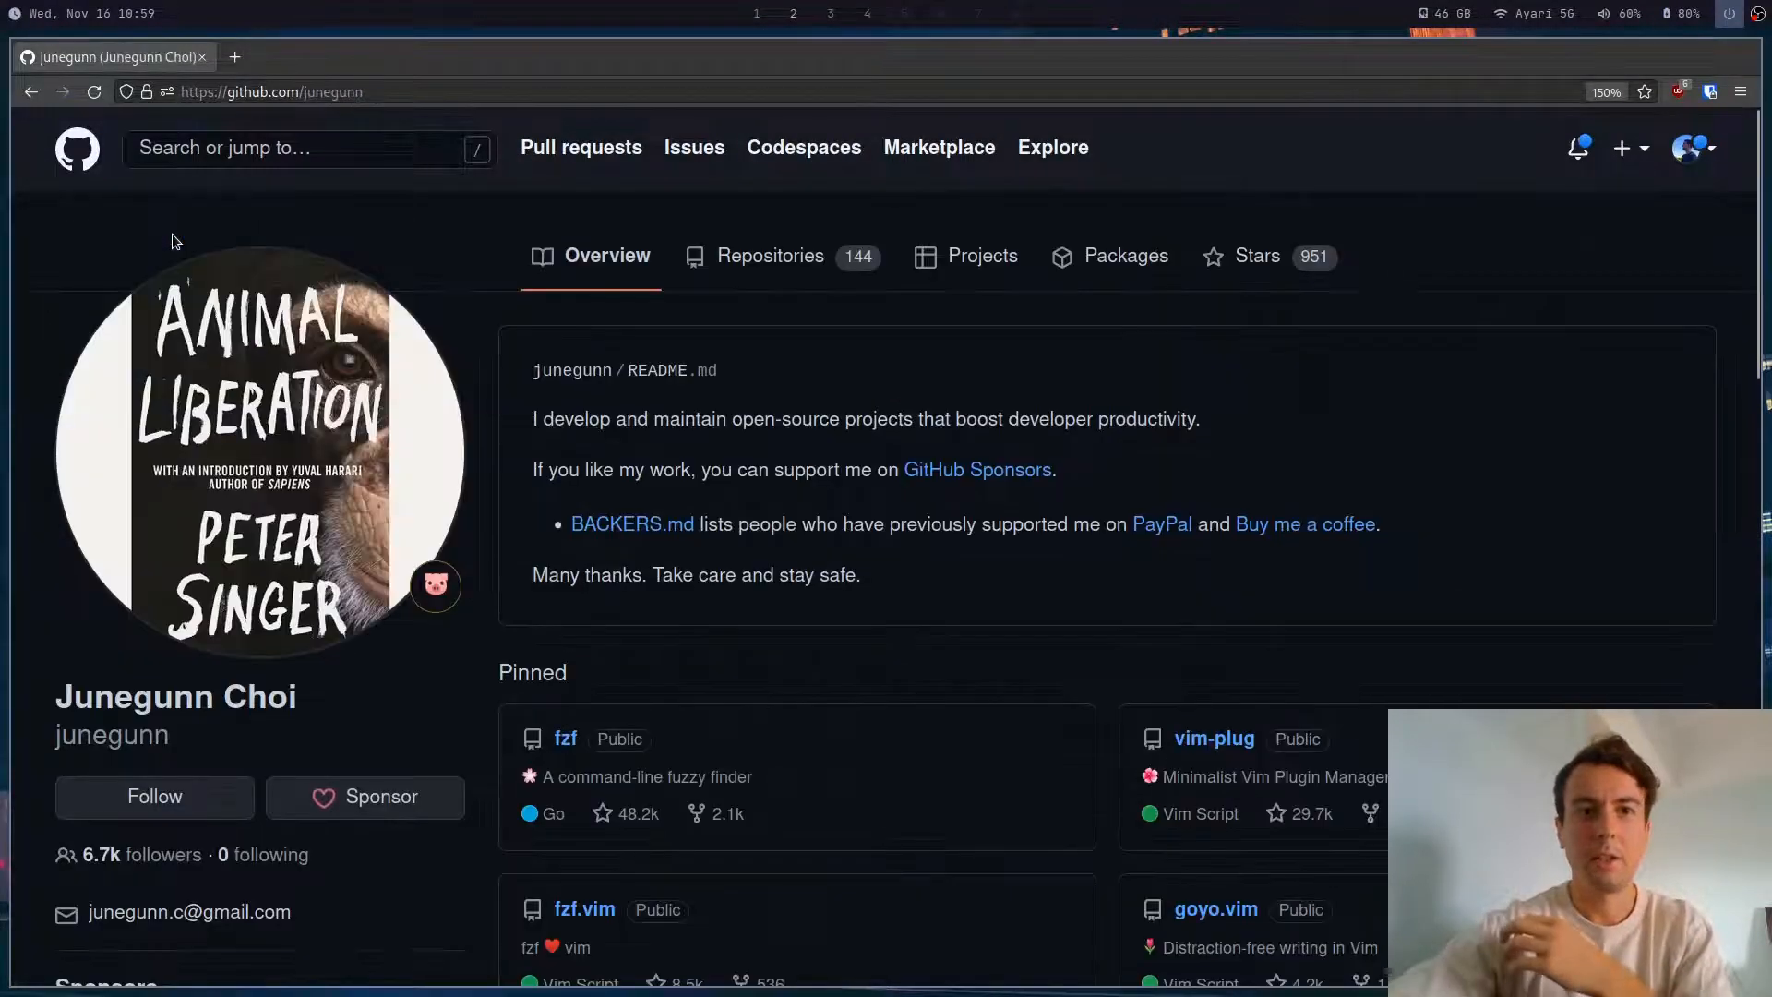
scroll("down", 3)
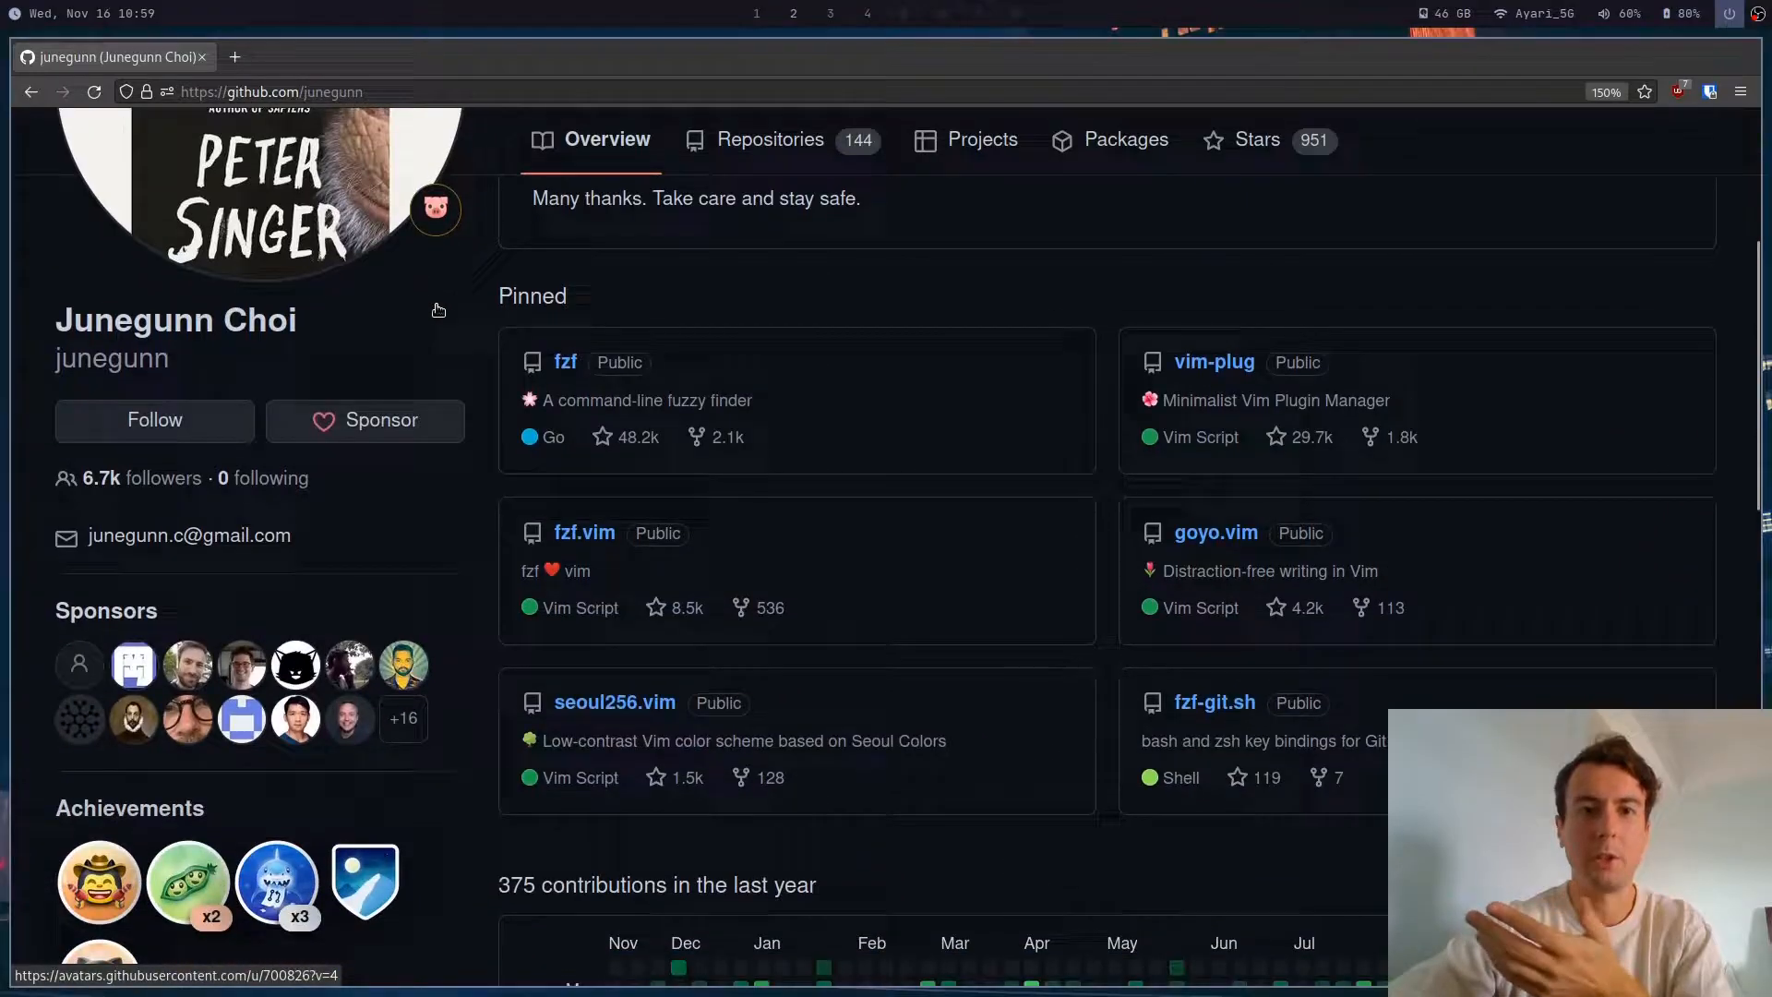
scroll("down", 3)
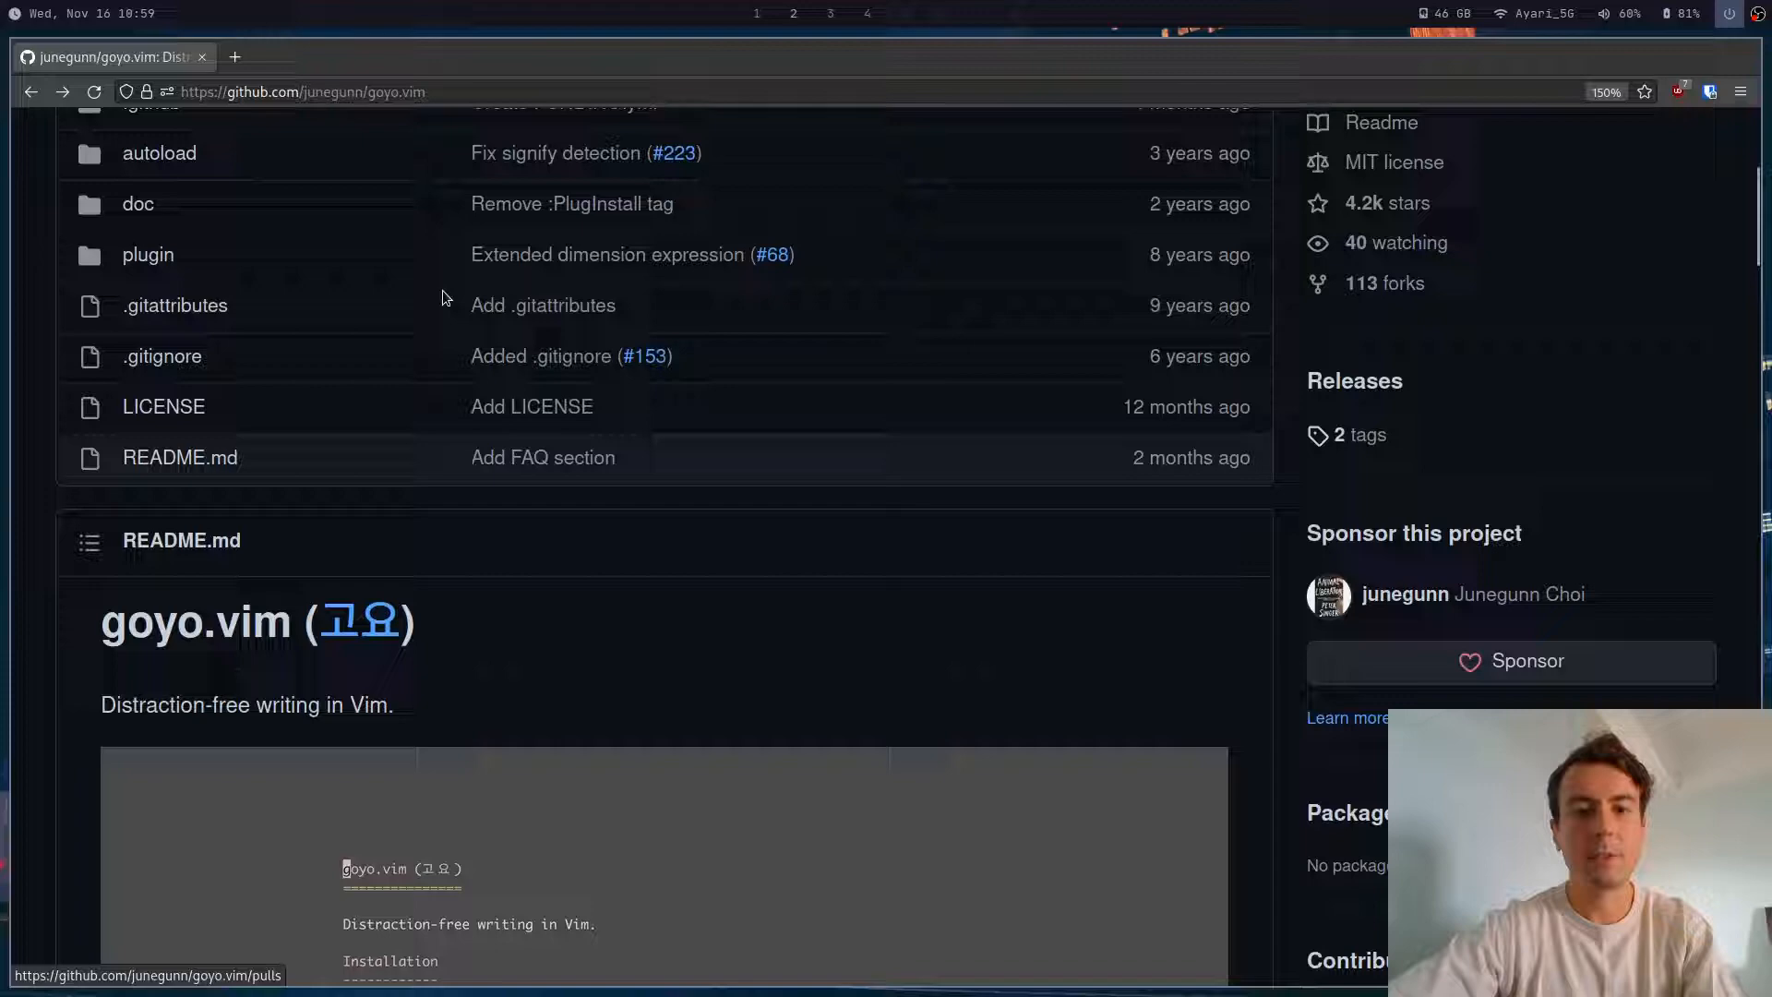
scroll("down", 3)
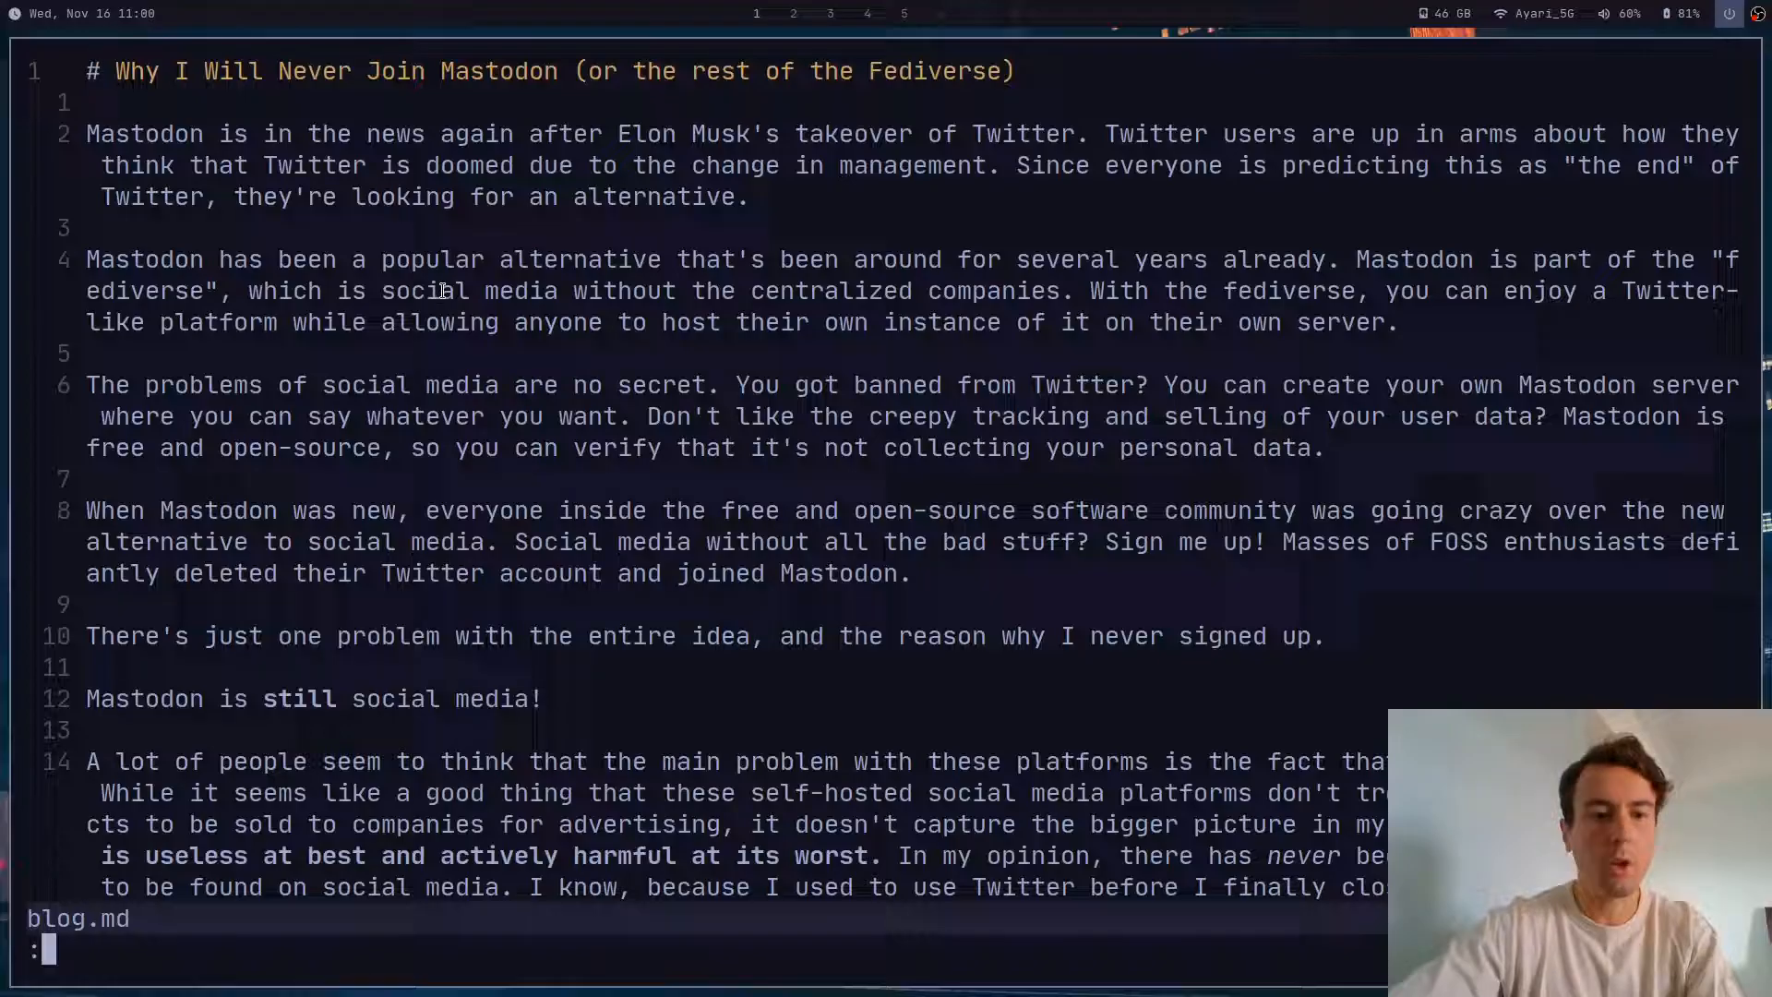
Step: Run the :Goyo command to center the Mastodon blog post without line numbers
type("Goyo")
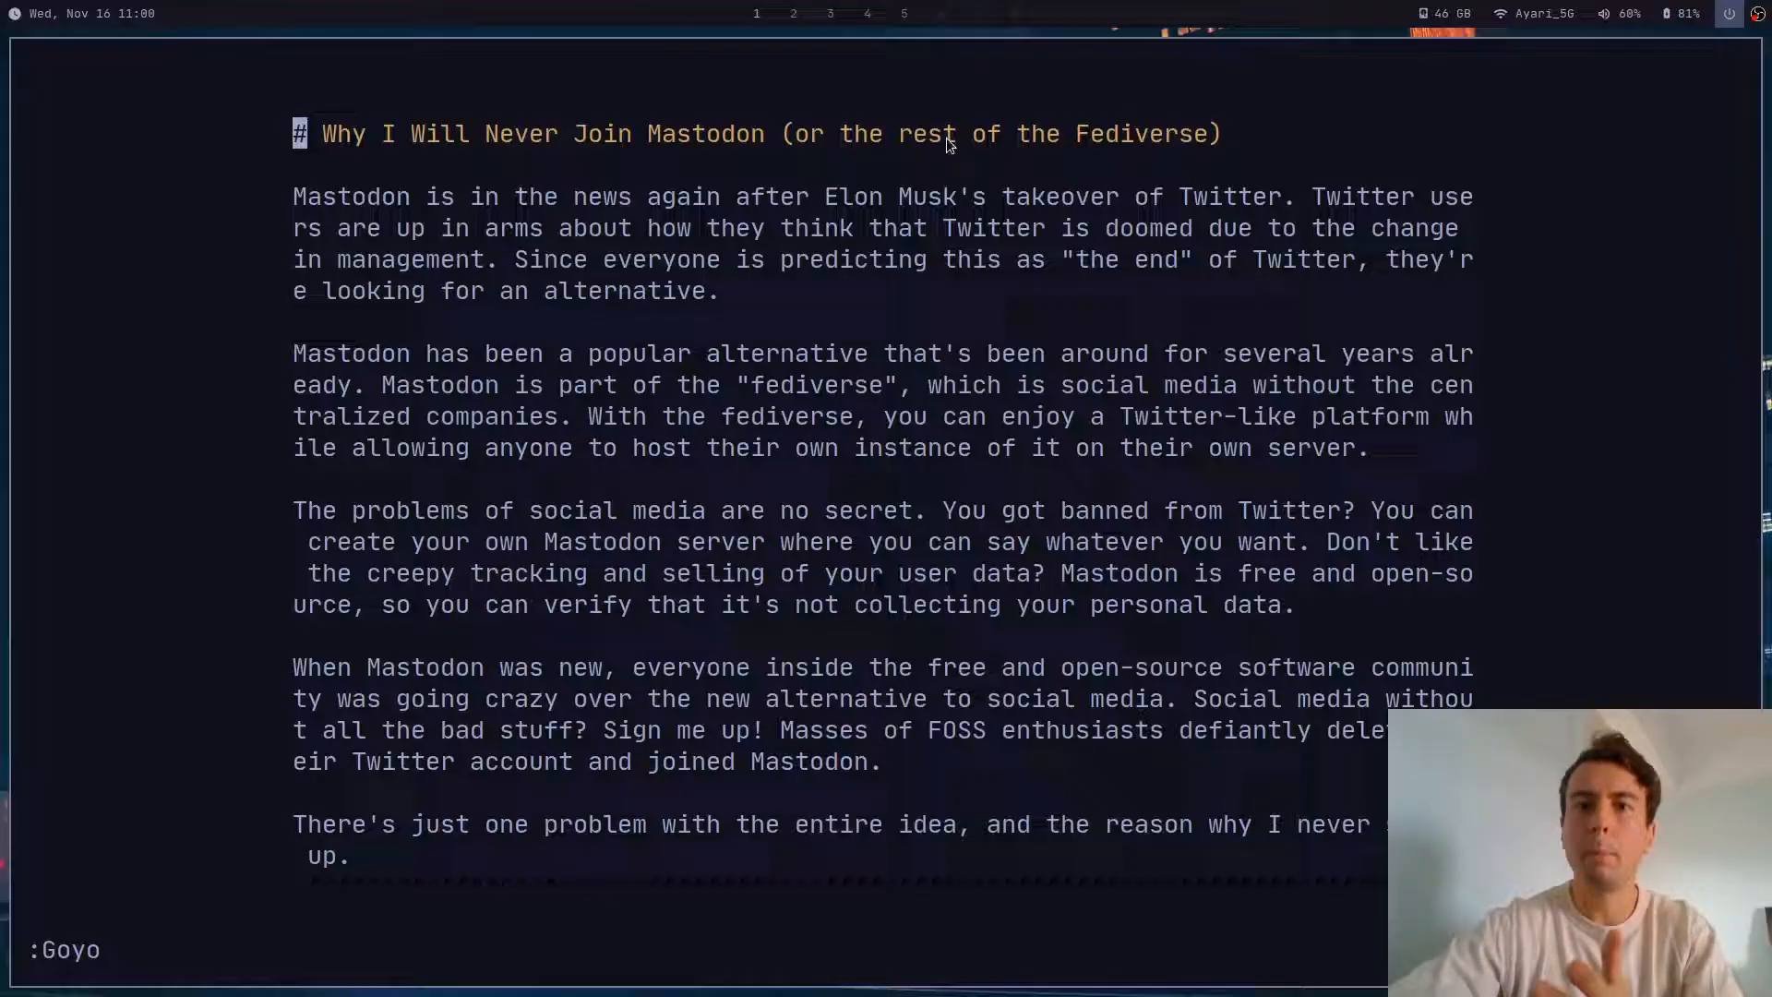
mouse_move(1633, 196)
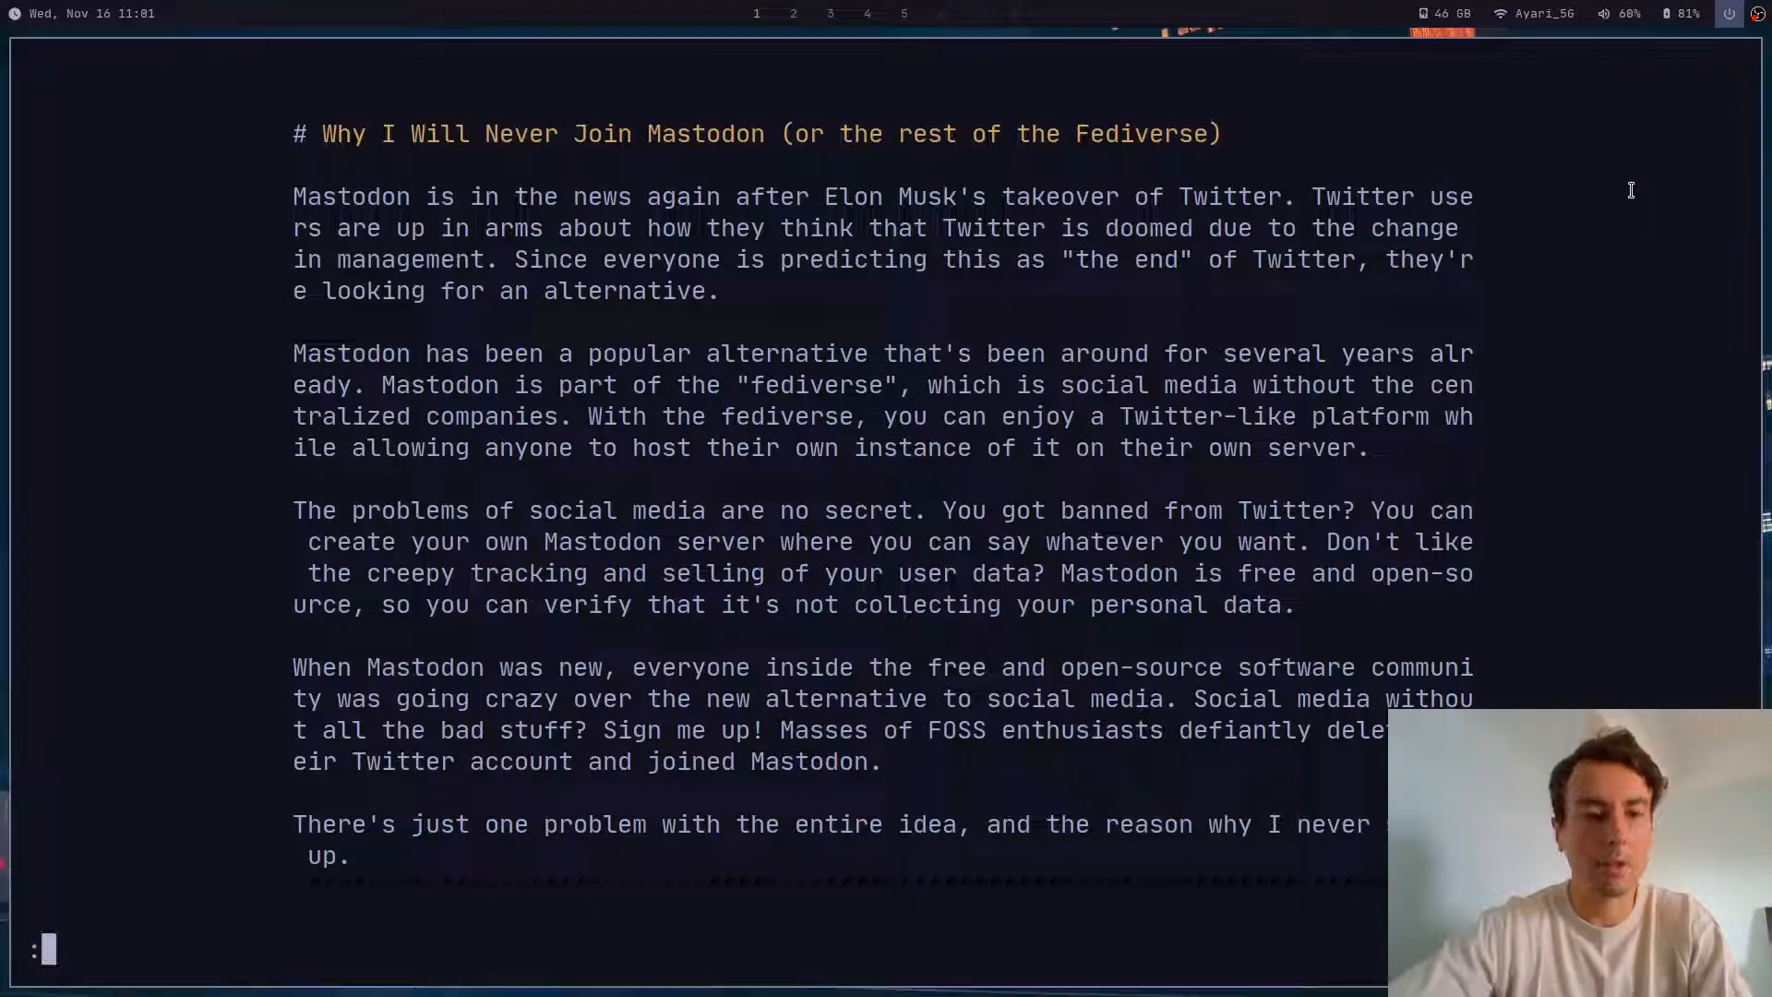
Step: Enable linebreak word wrapping and spell checking with :set commands
type("set line")
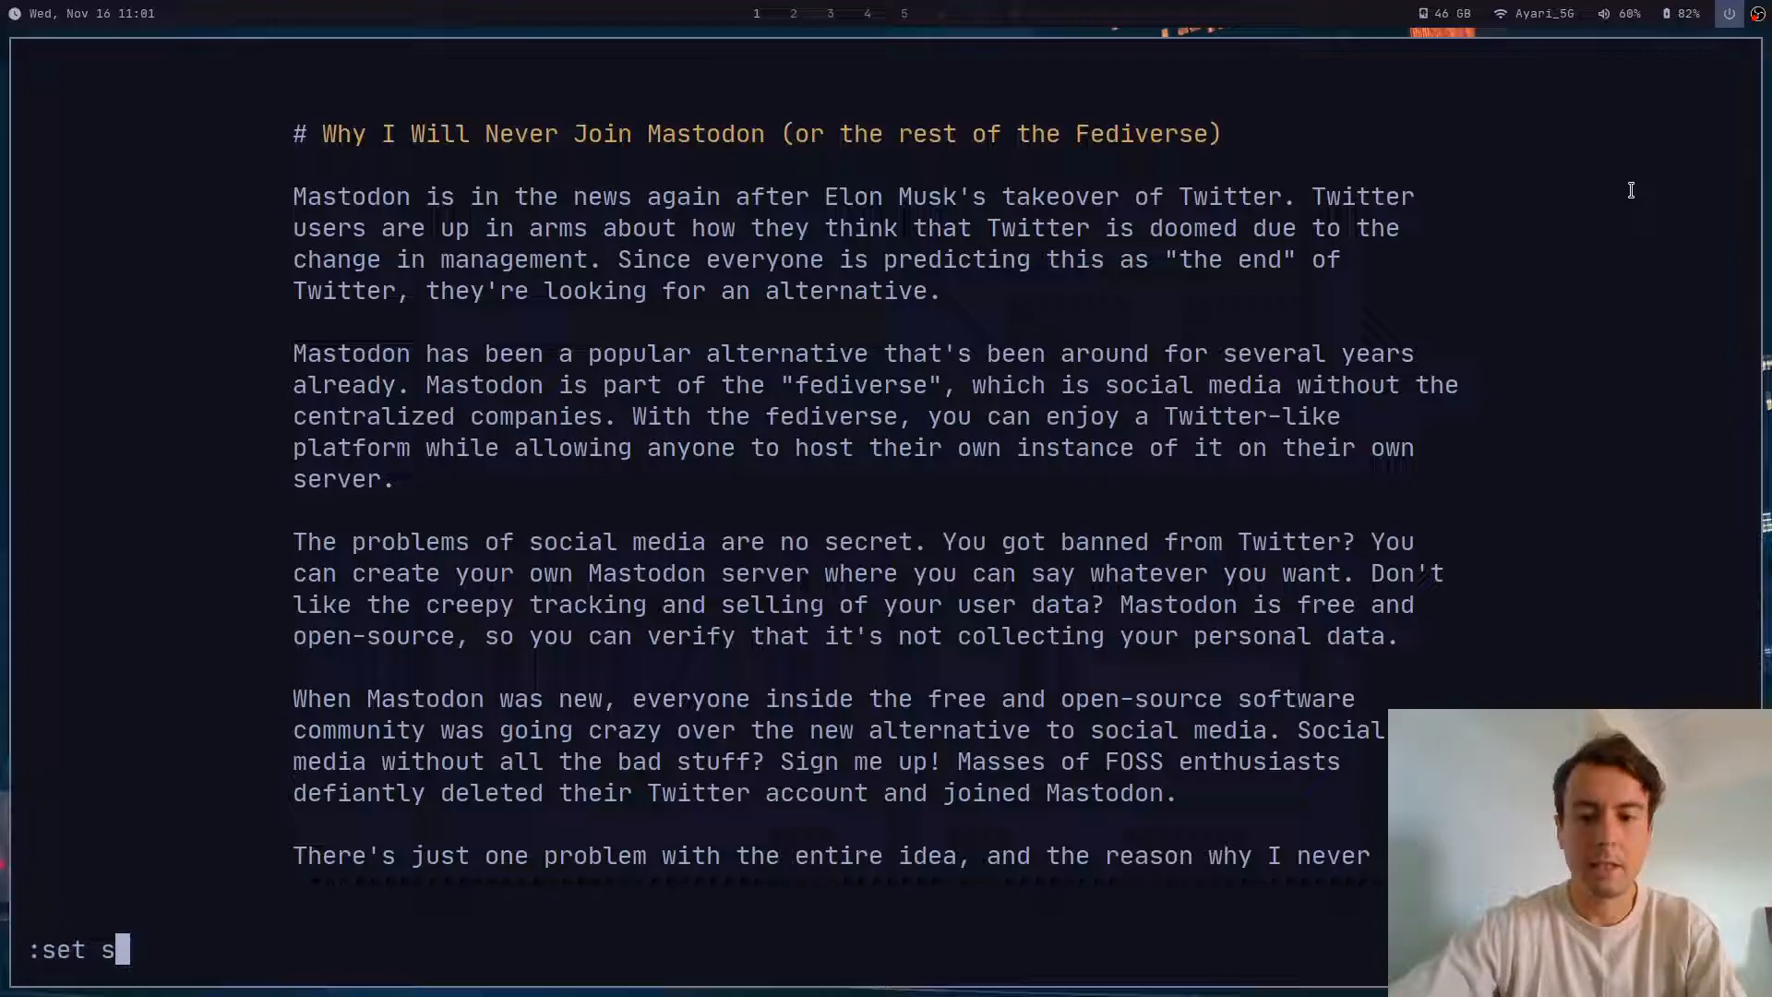
type("pell")
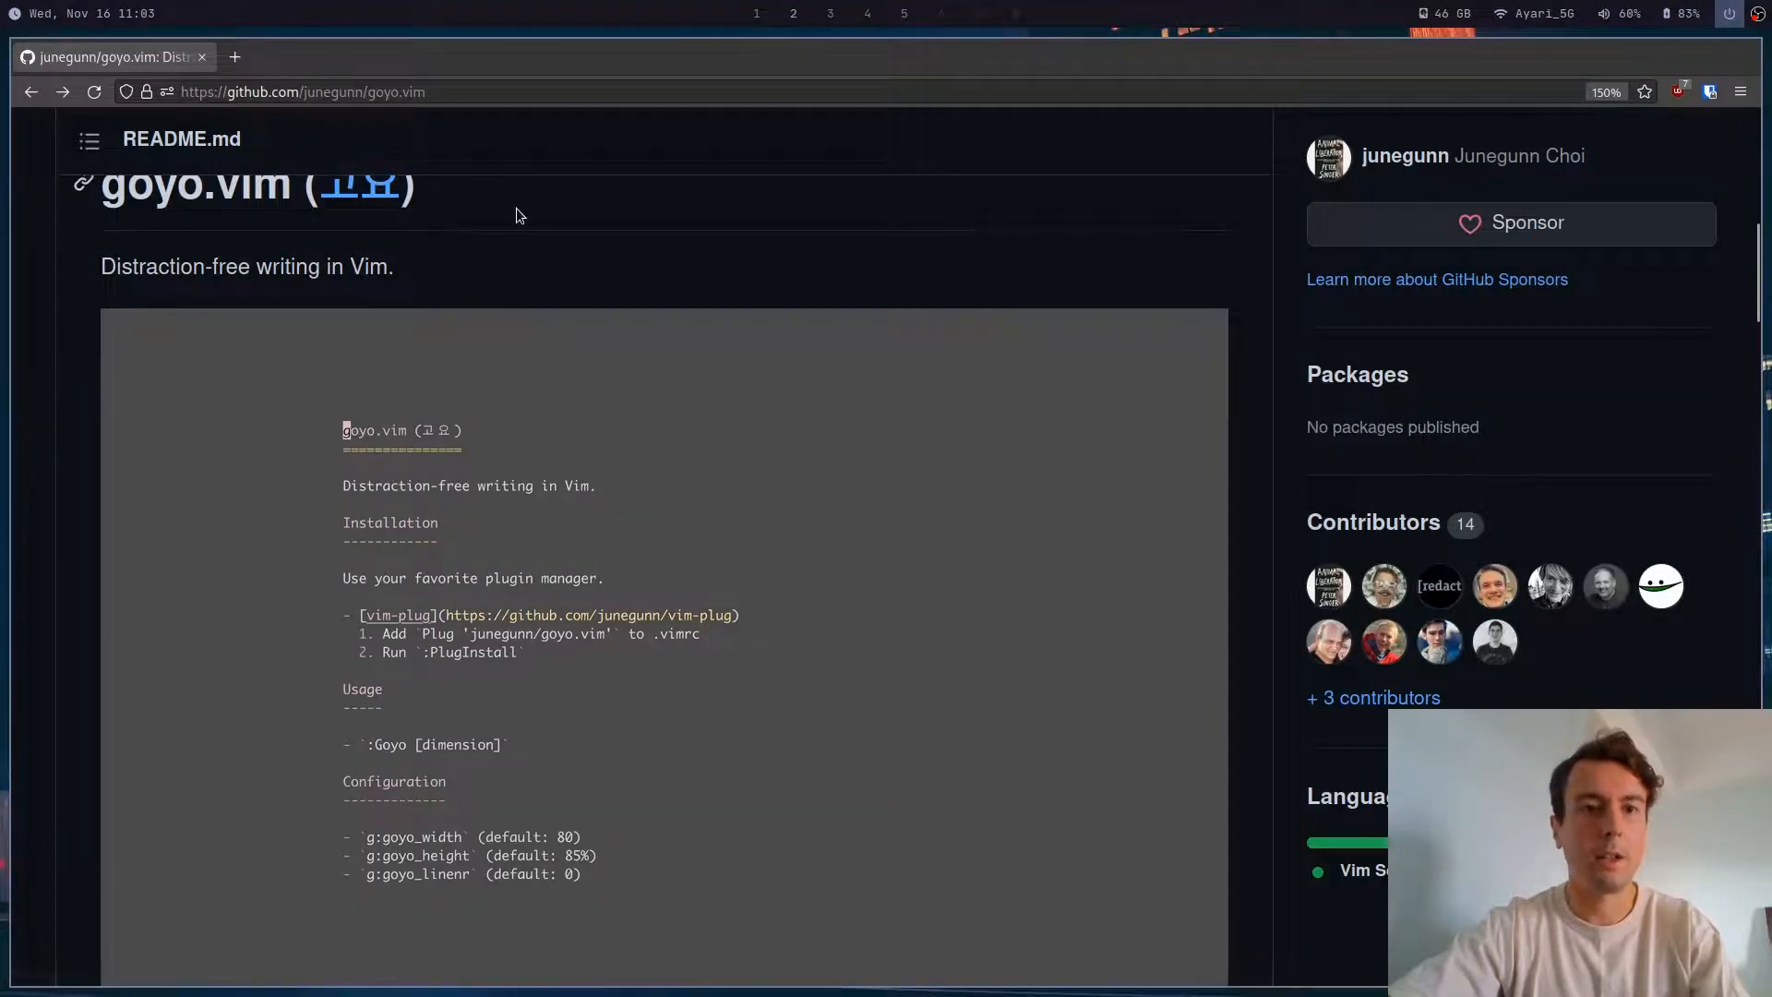
Step: Scroll the goyo.vim README past Usage to the Callbacks section
scroll("down", 3)
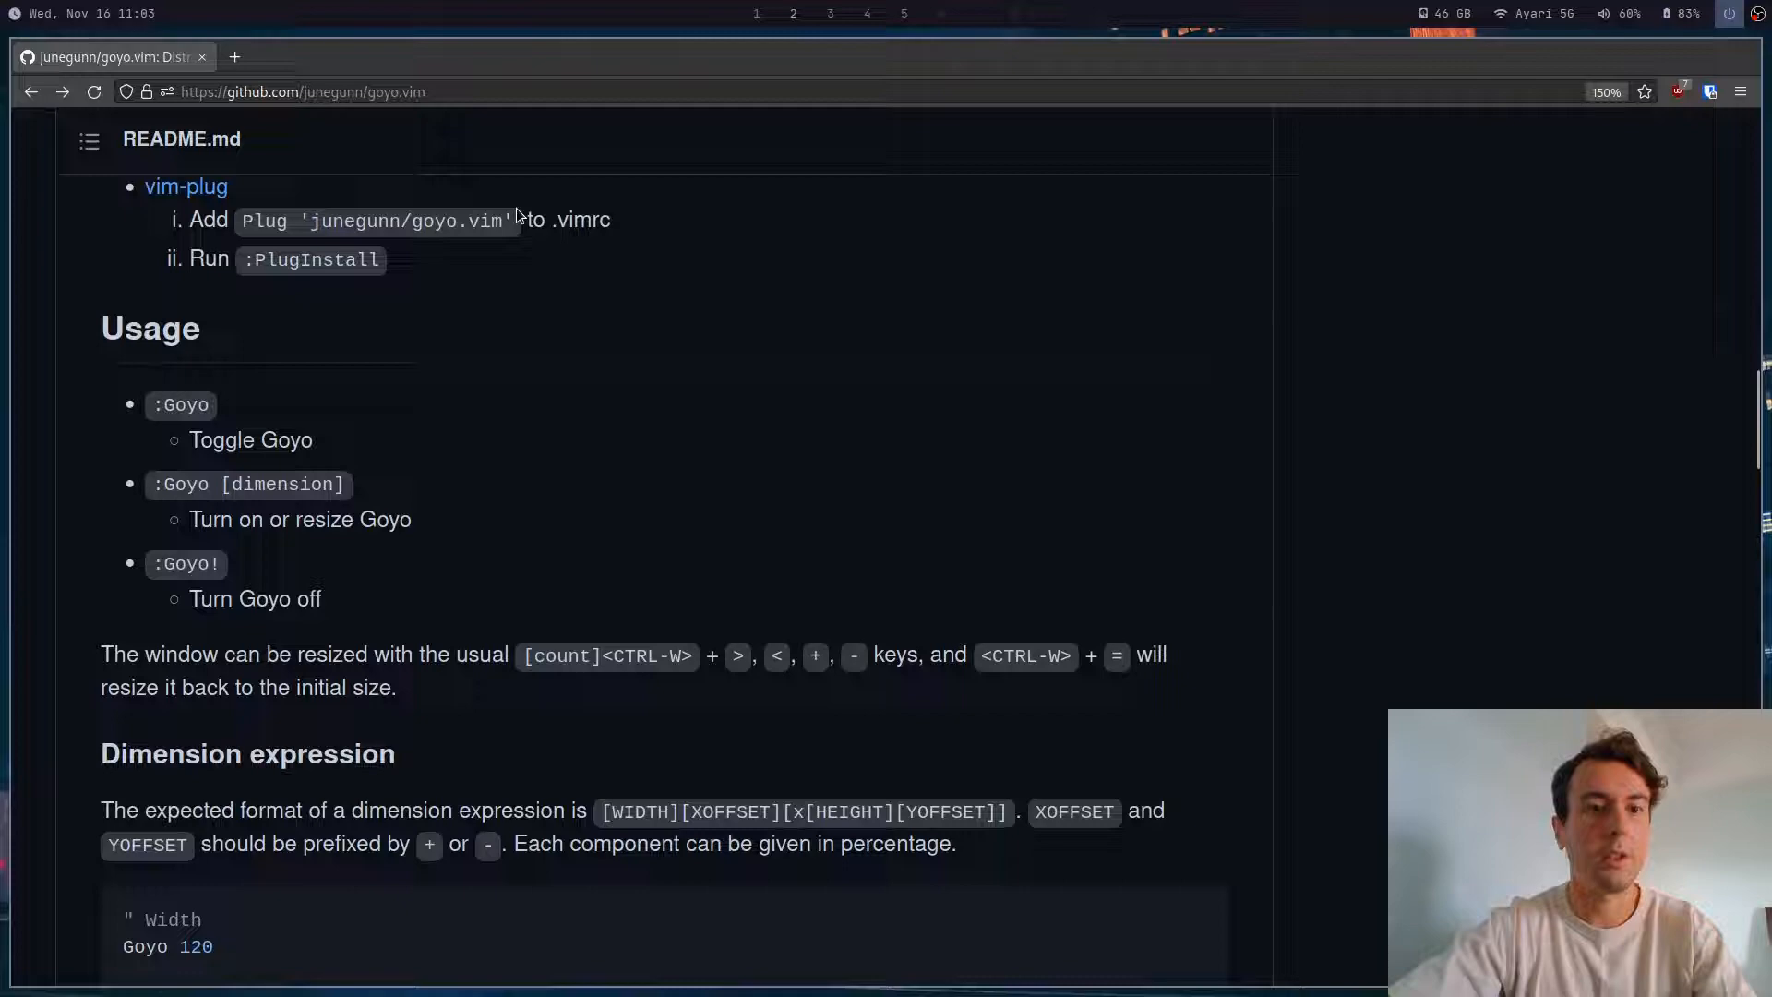
scroll("down", 3)
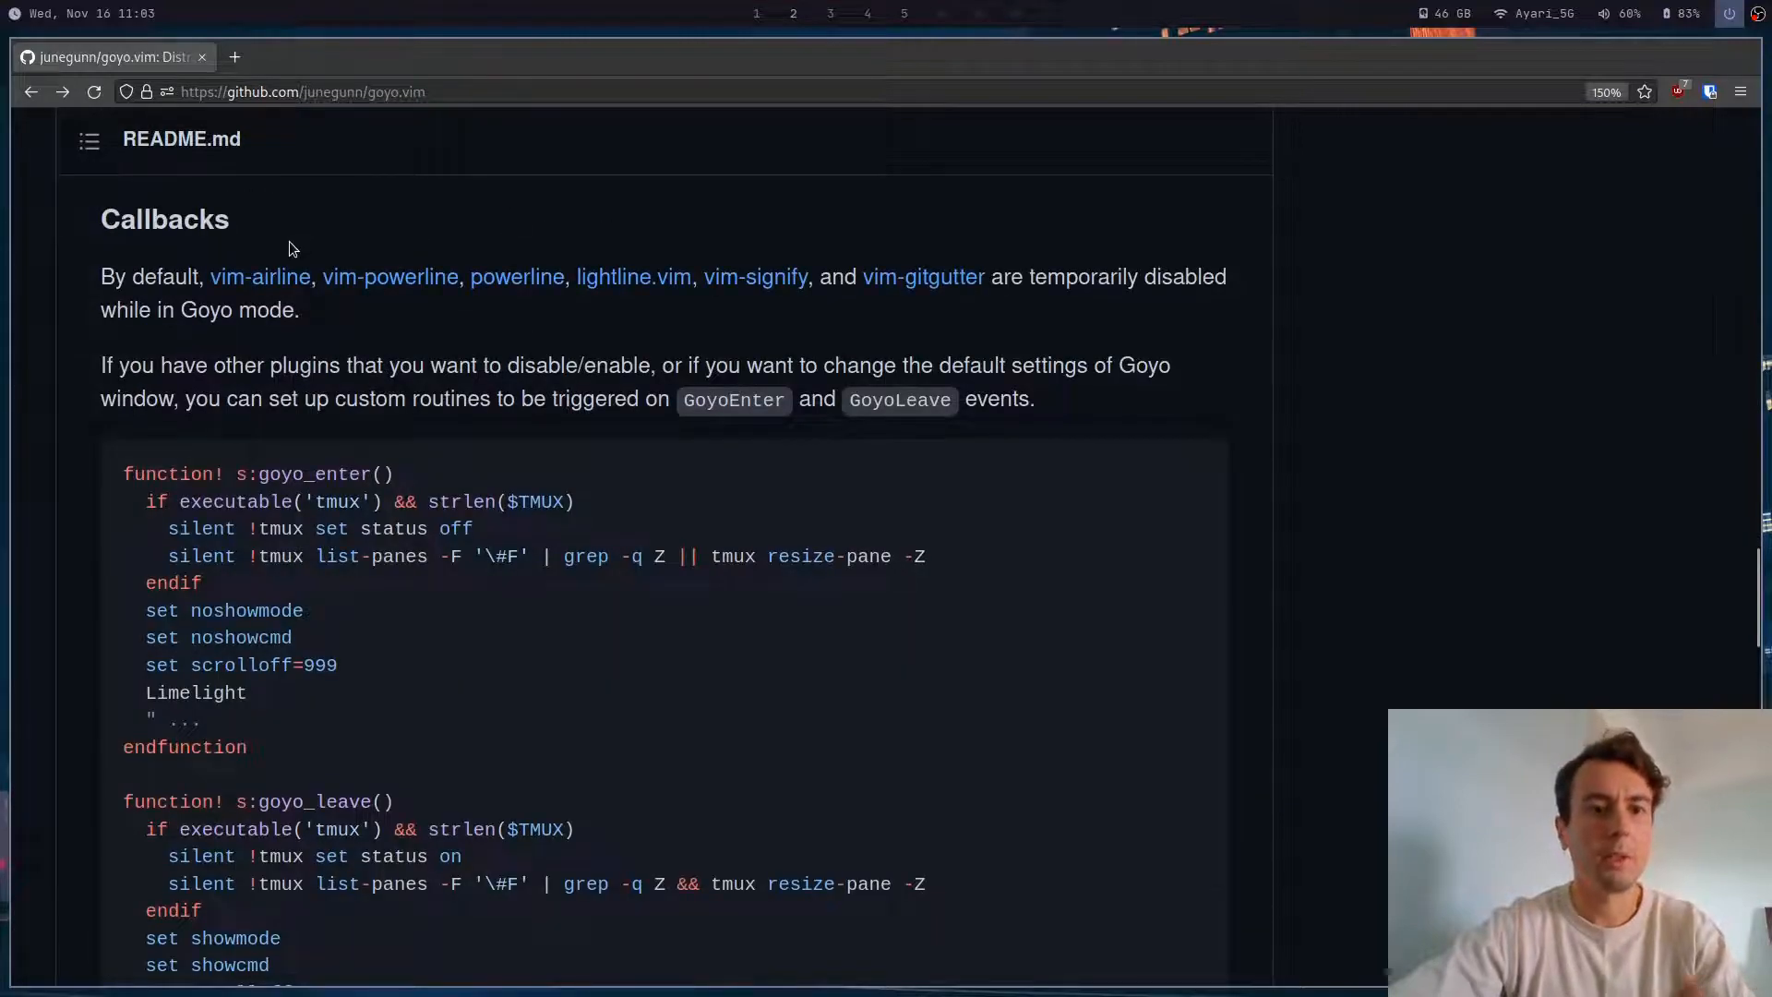
scroll("down", 3)
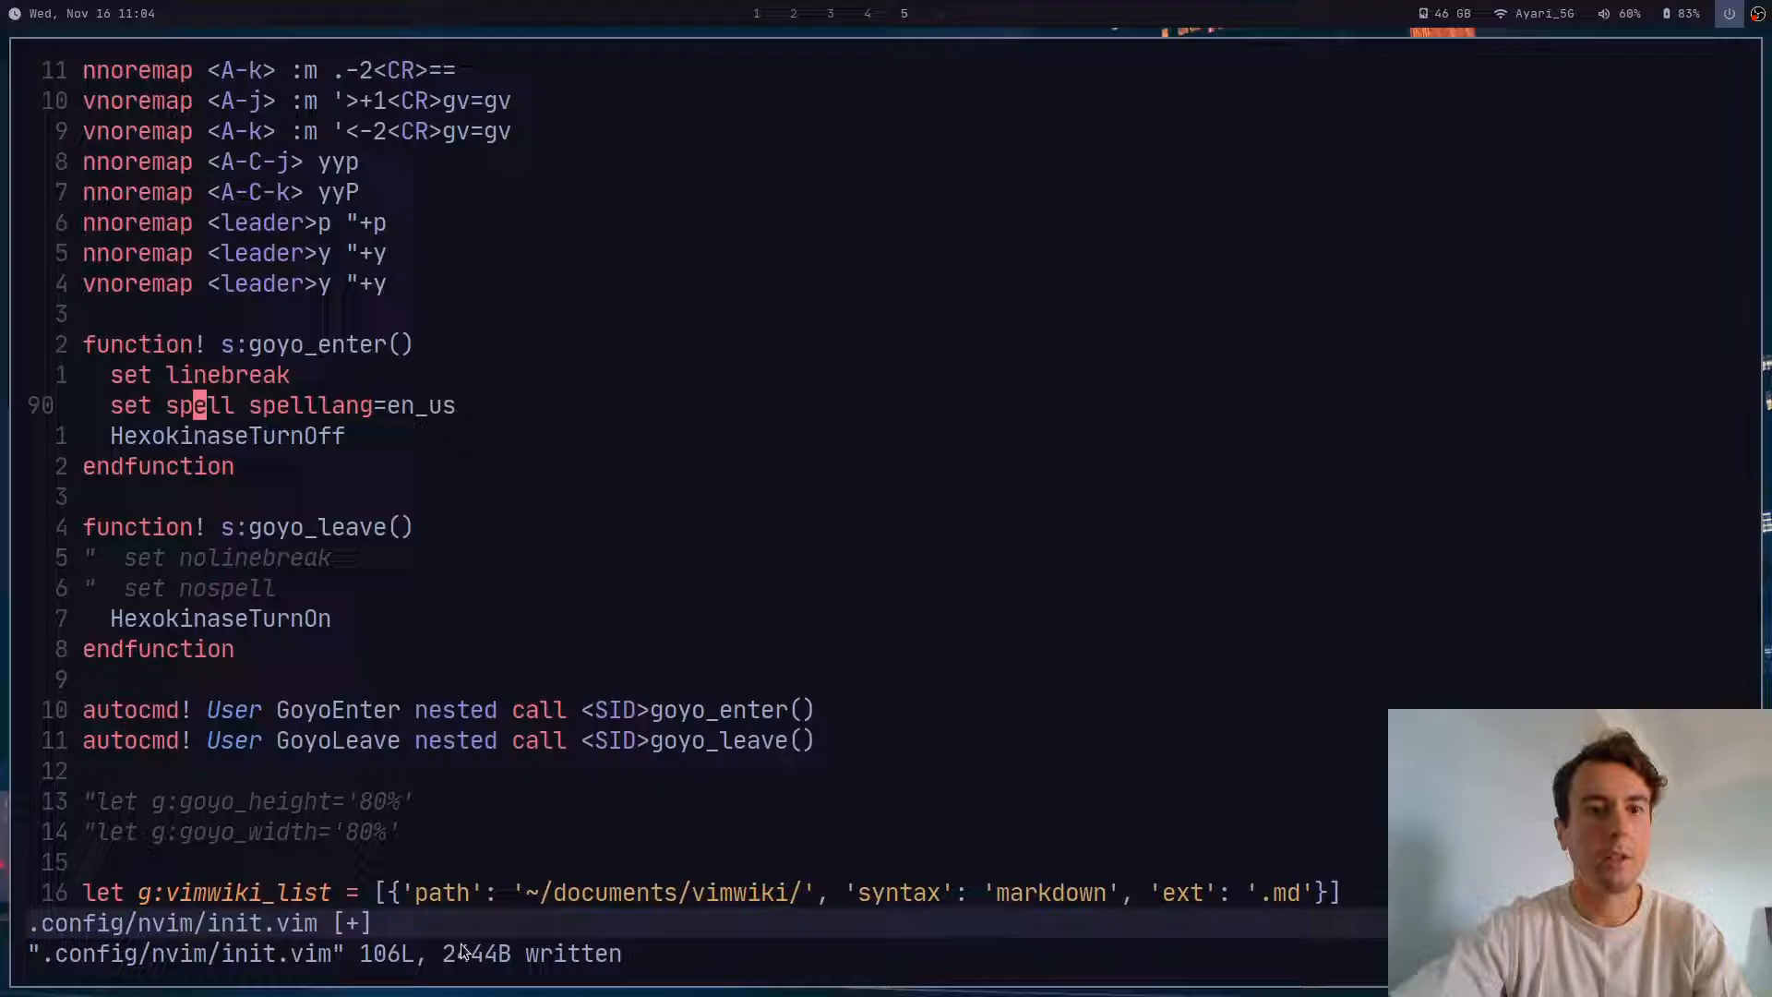
mouse_move(379, 404)
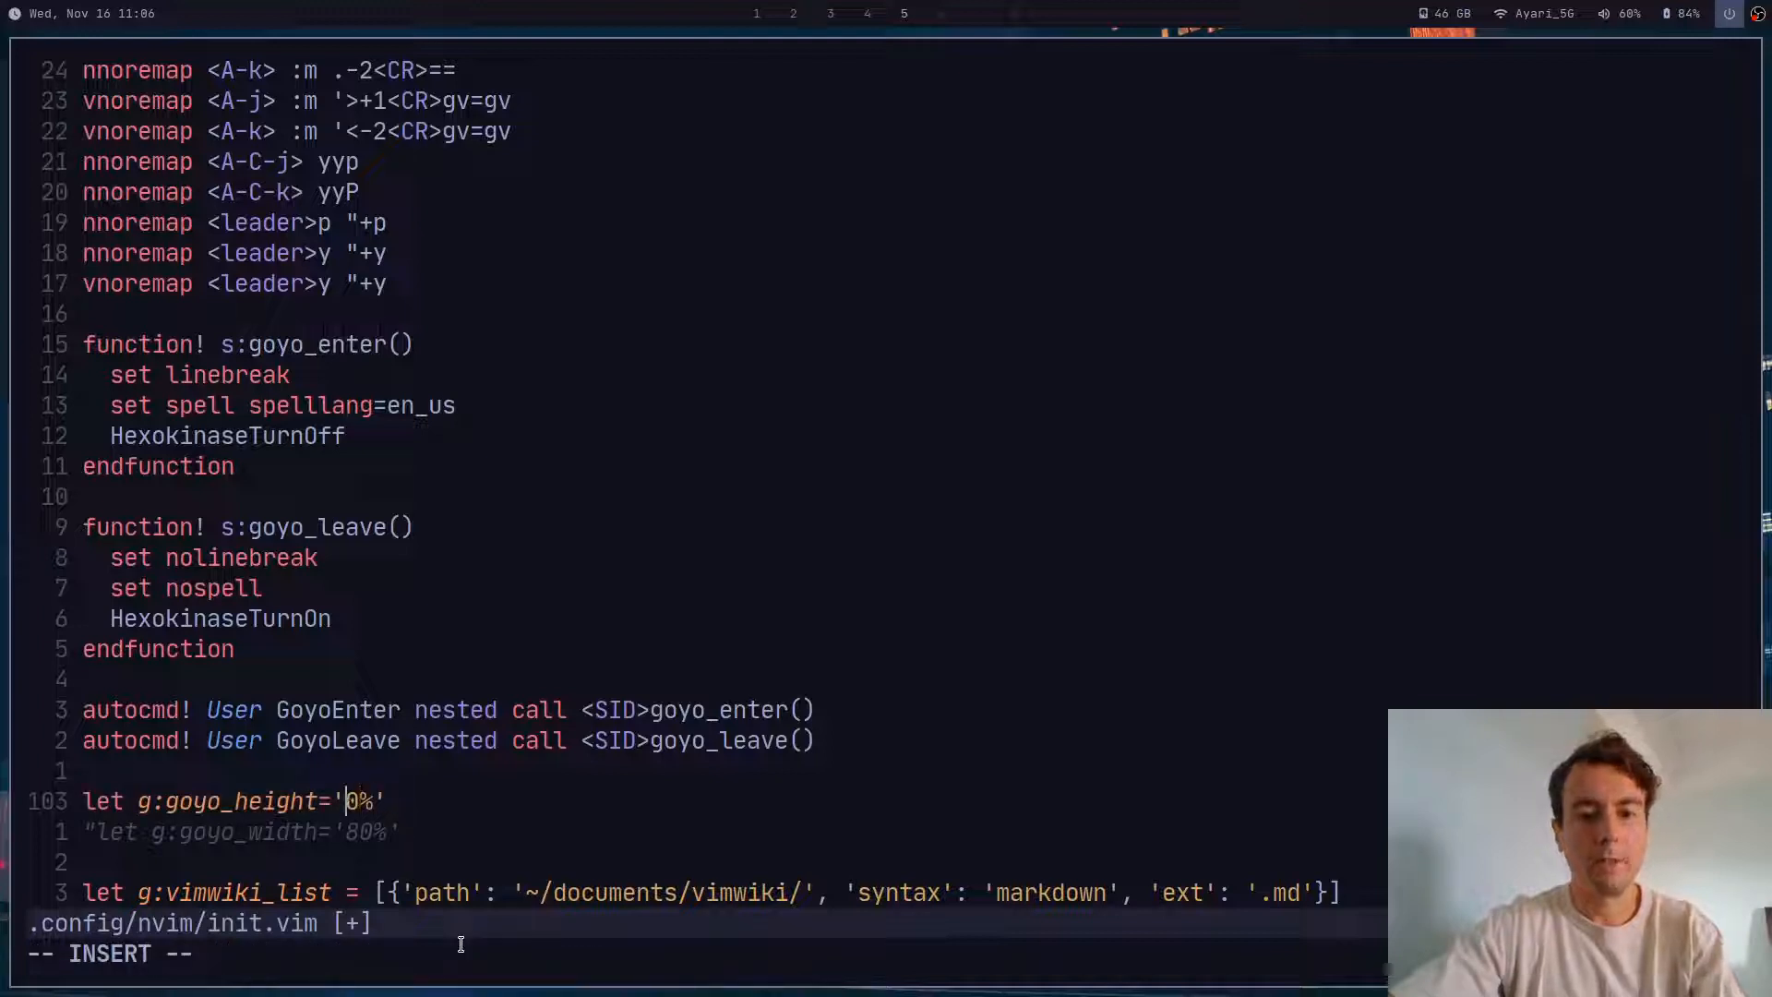
Step: Edit let g:goyo_height in init.vim to read '50%'
type("5")
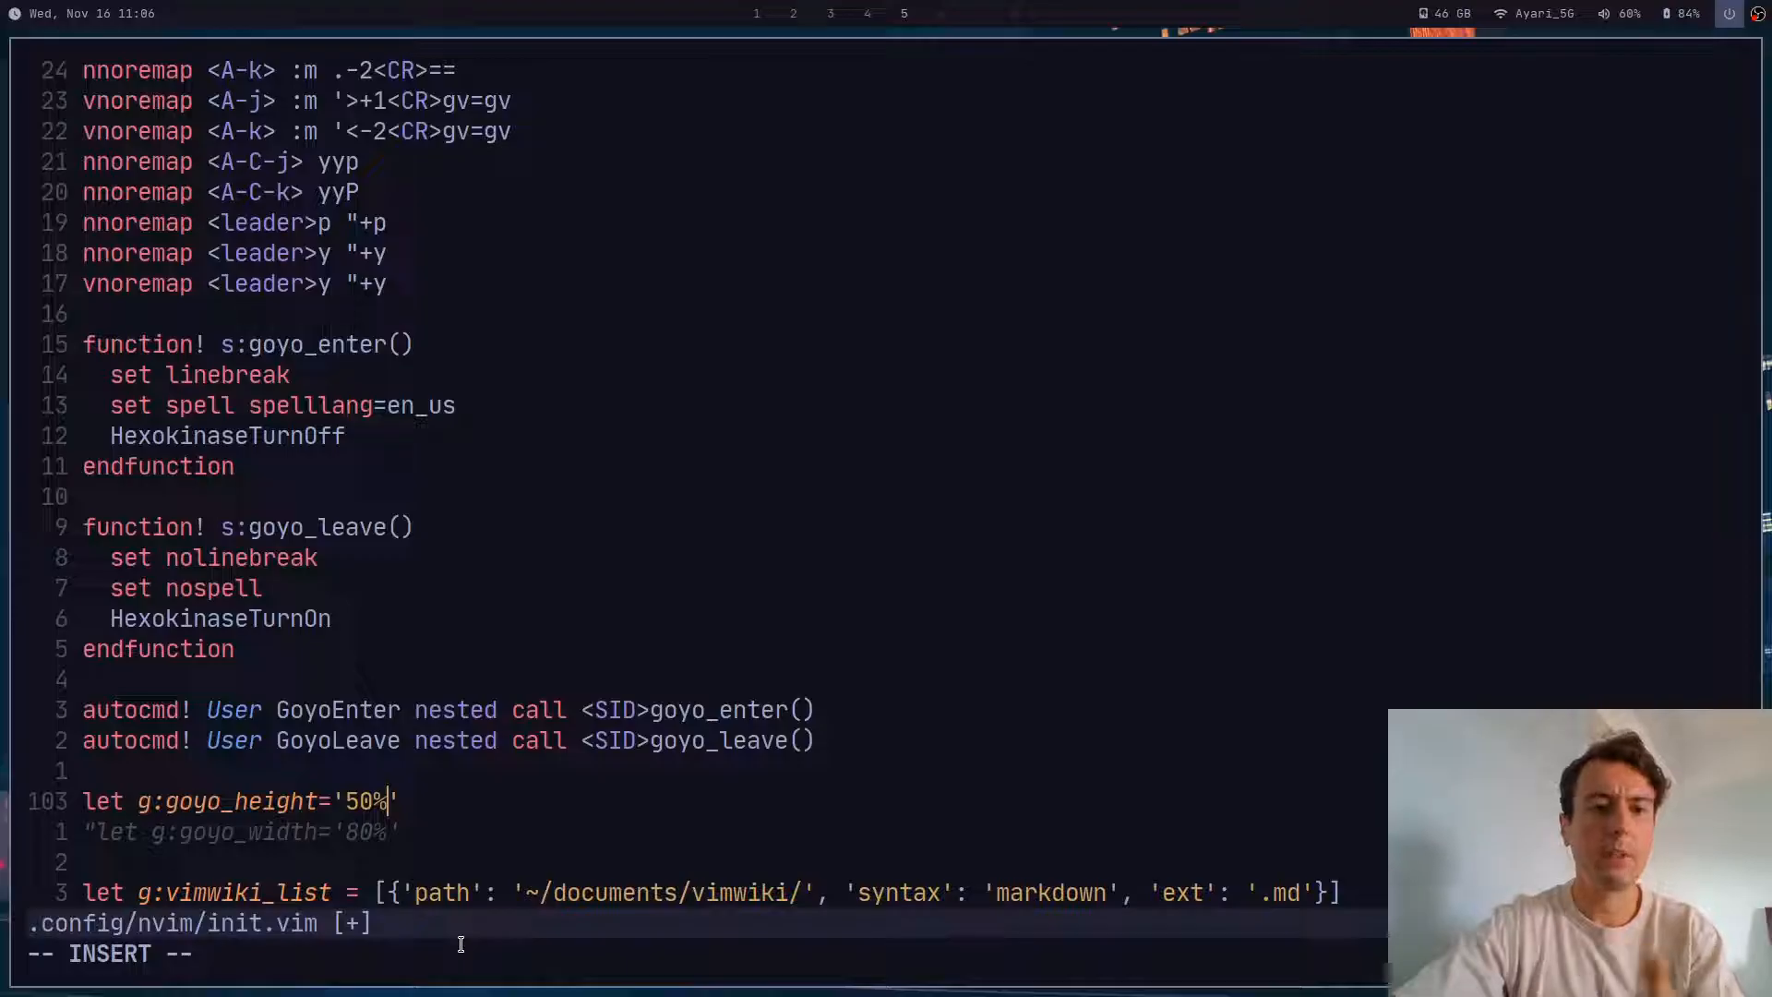
key("BackSpace")
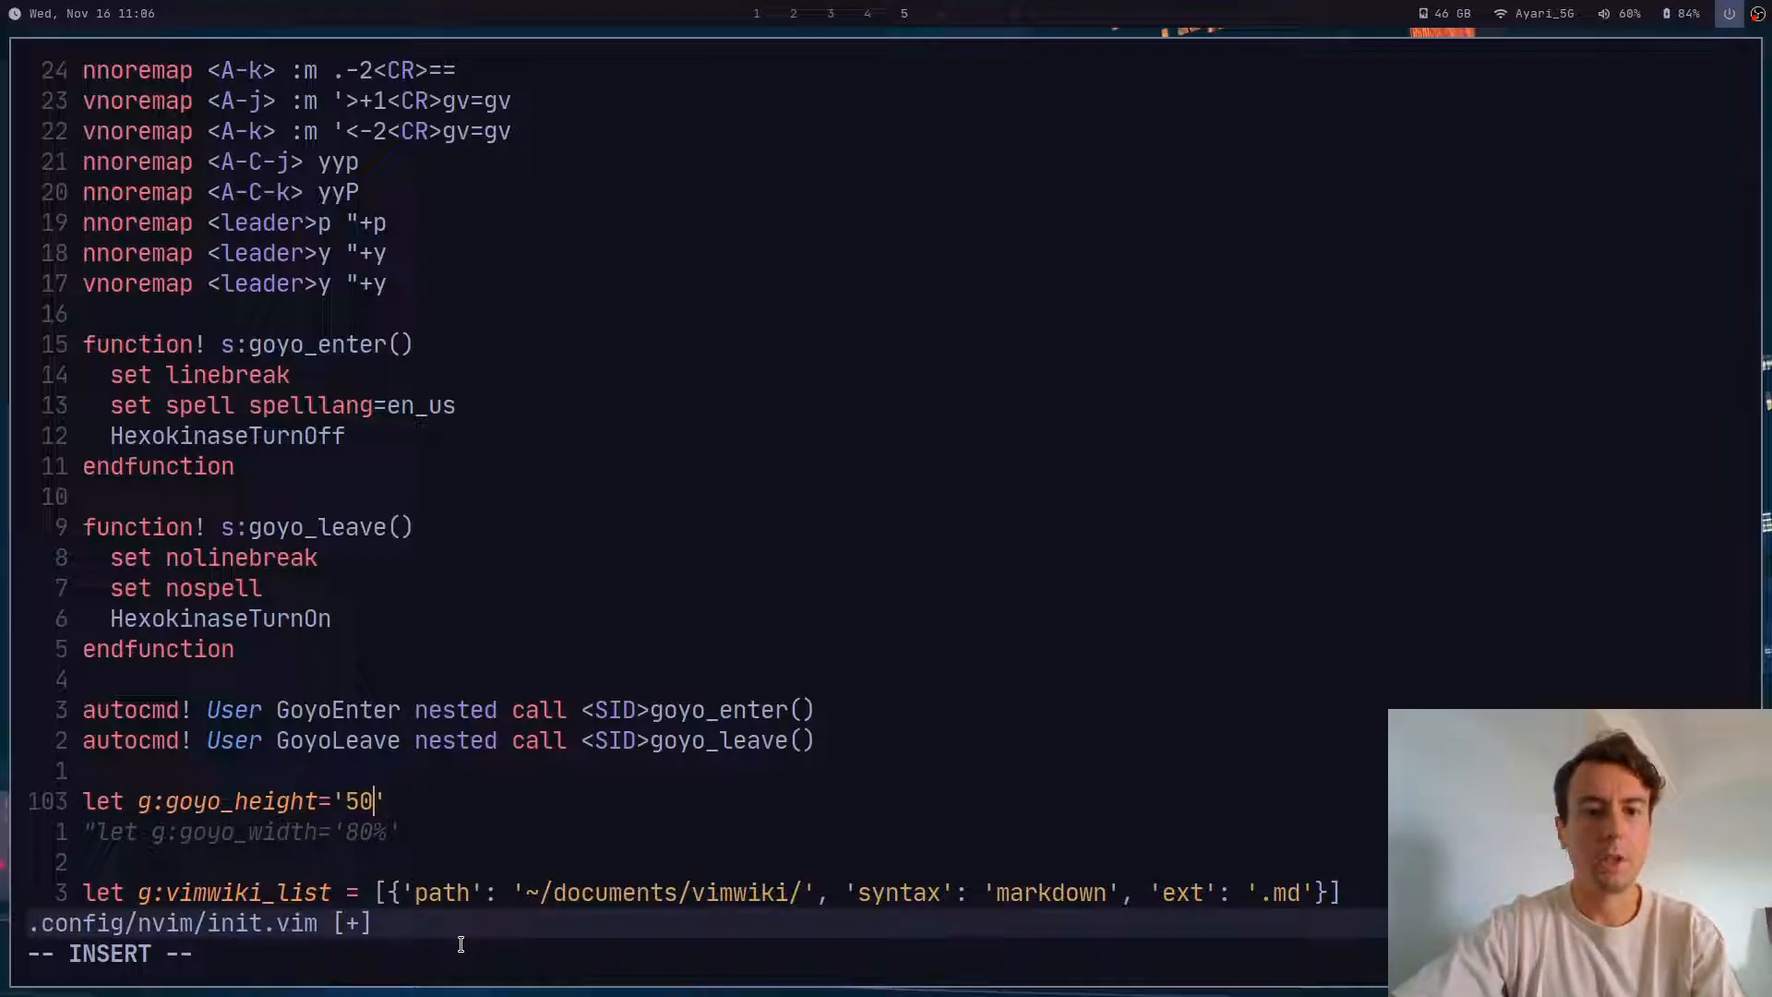
type("%")
left_click(219, 954)
type("Goyo")
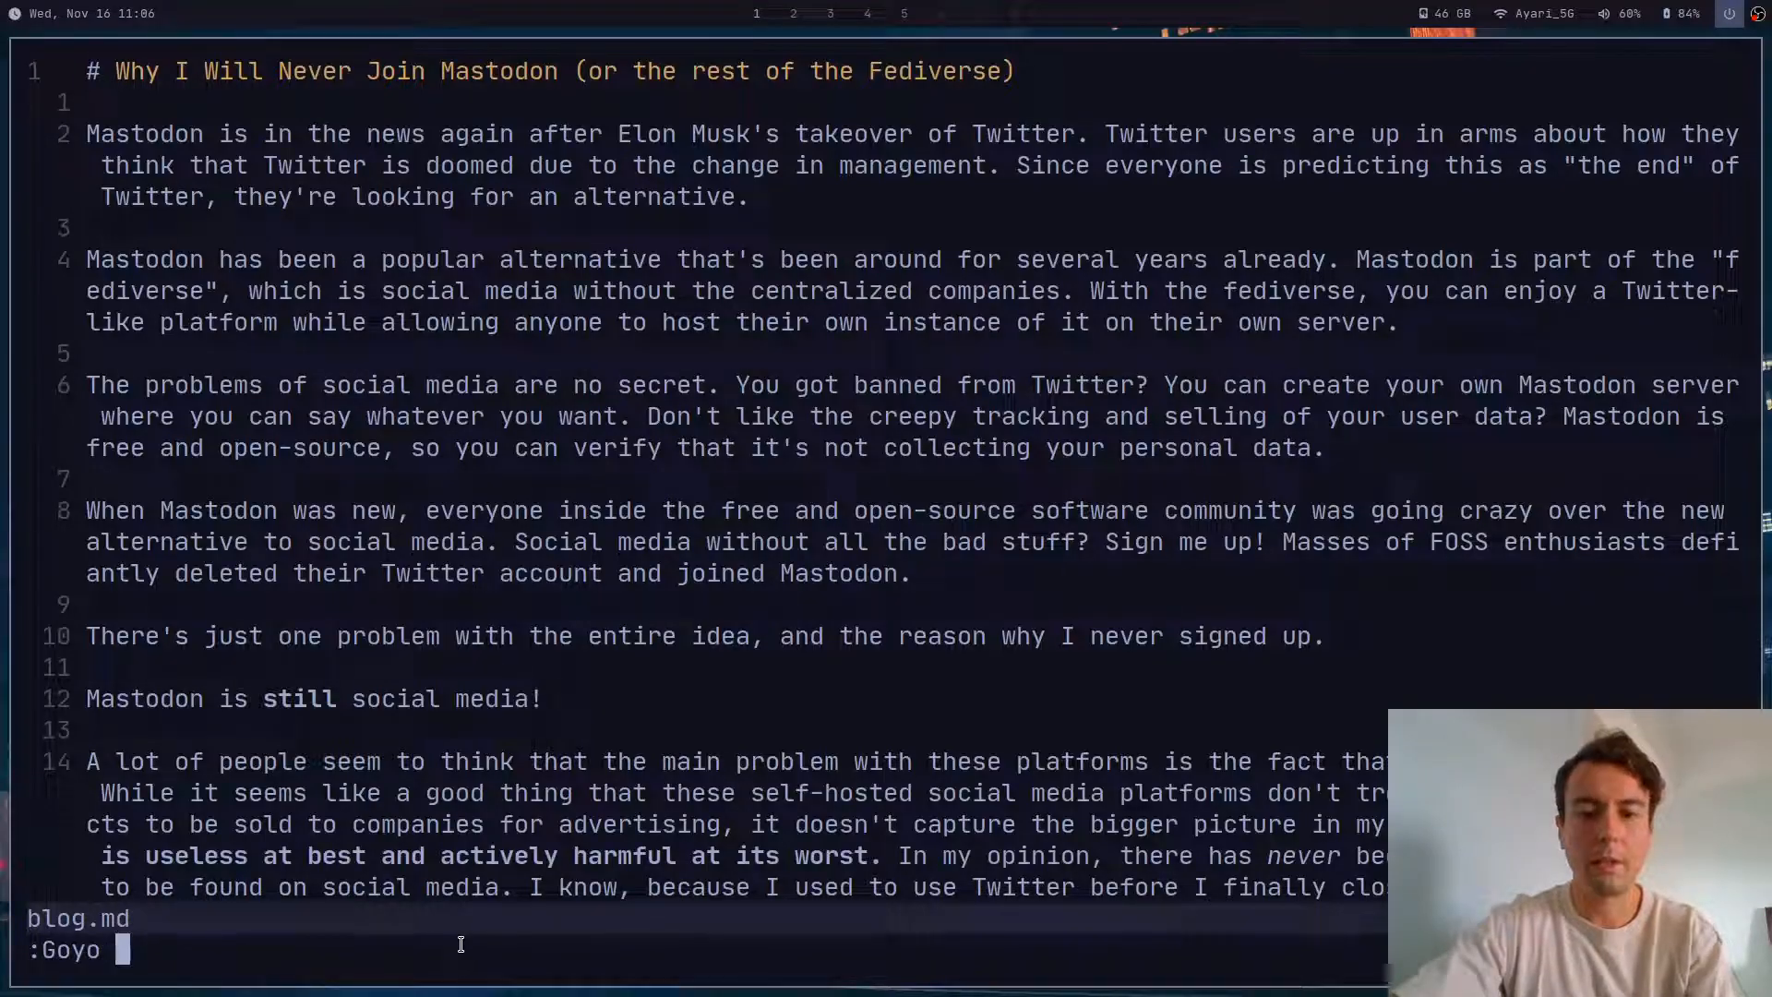
Step: Run :Goyo 50 on blog.md to center the post at width 50
type("50")
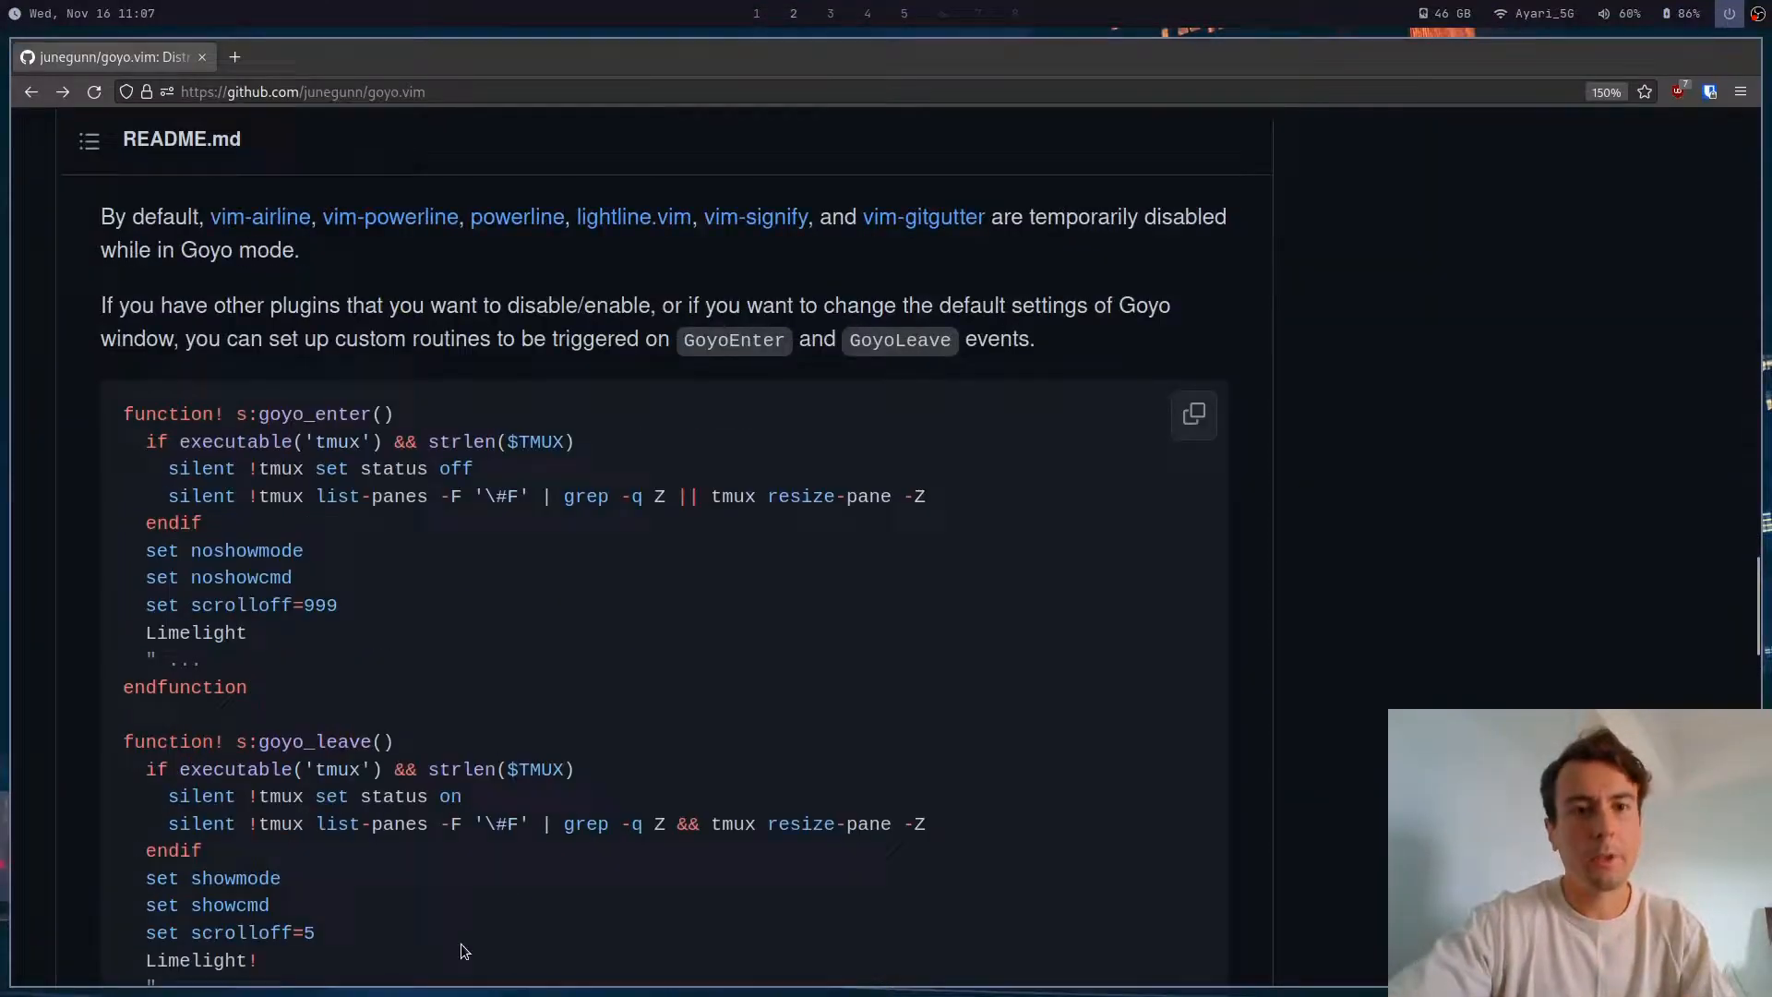
Step: Scroll the README to the s:goyo_enter and s:goyo_leave routine examples
scroll("down", 3)
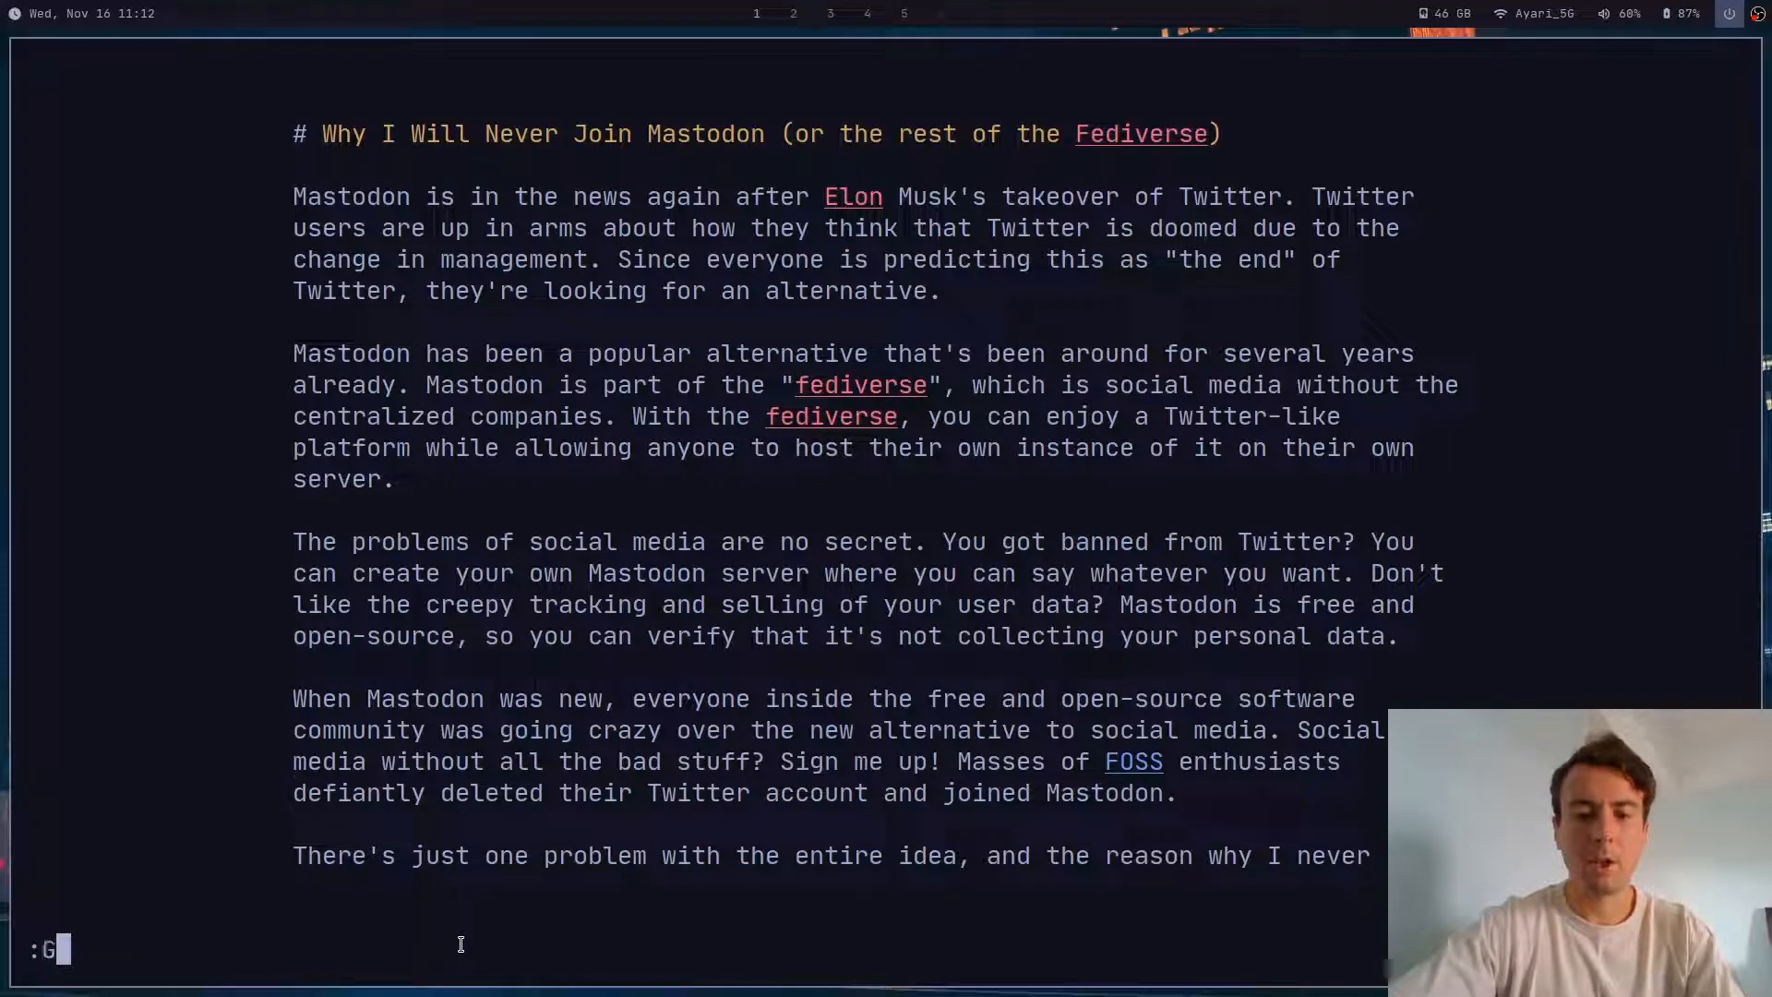
Step: Leave Goyo mode with :Goyo! and begin a quit command on the full-width post
type("oyo!")
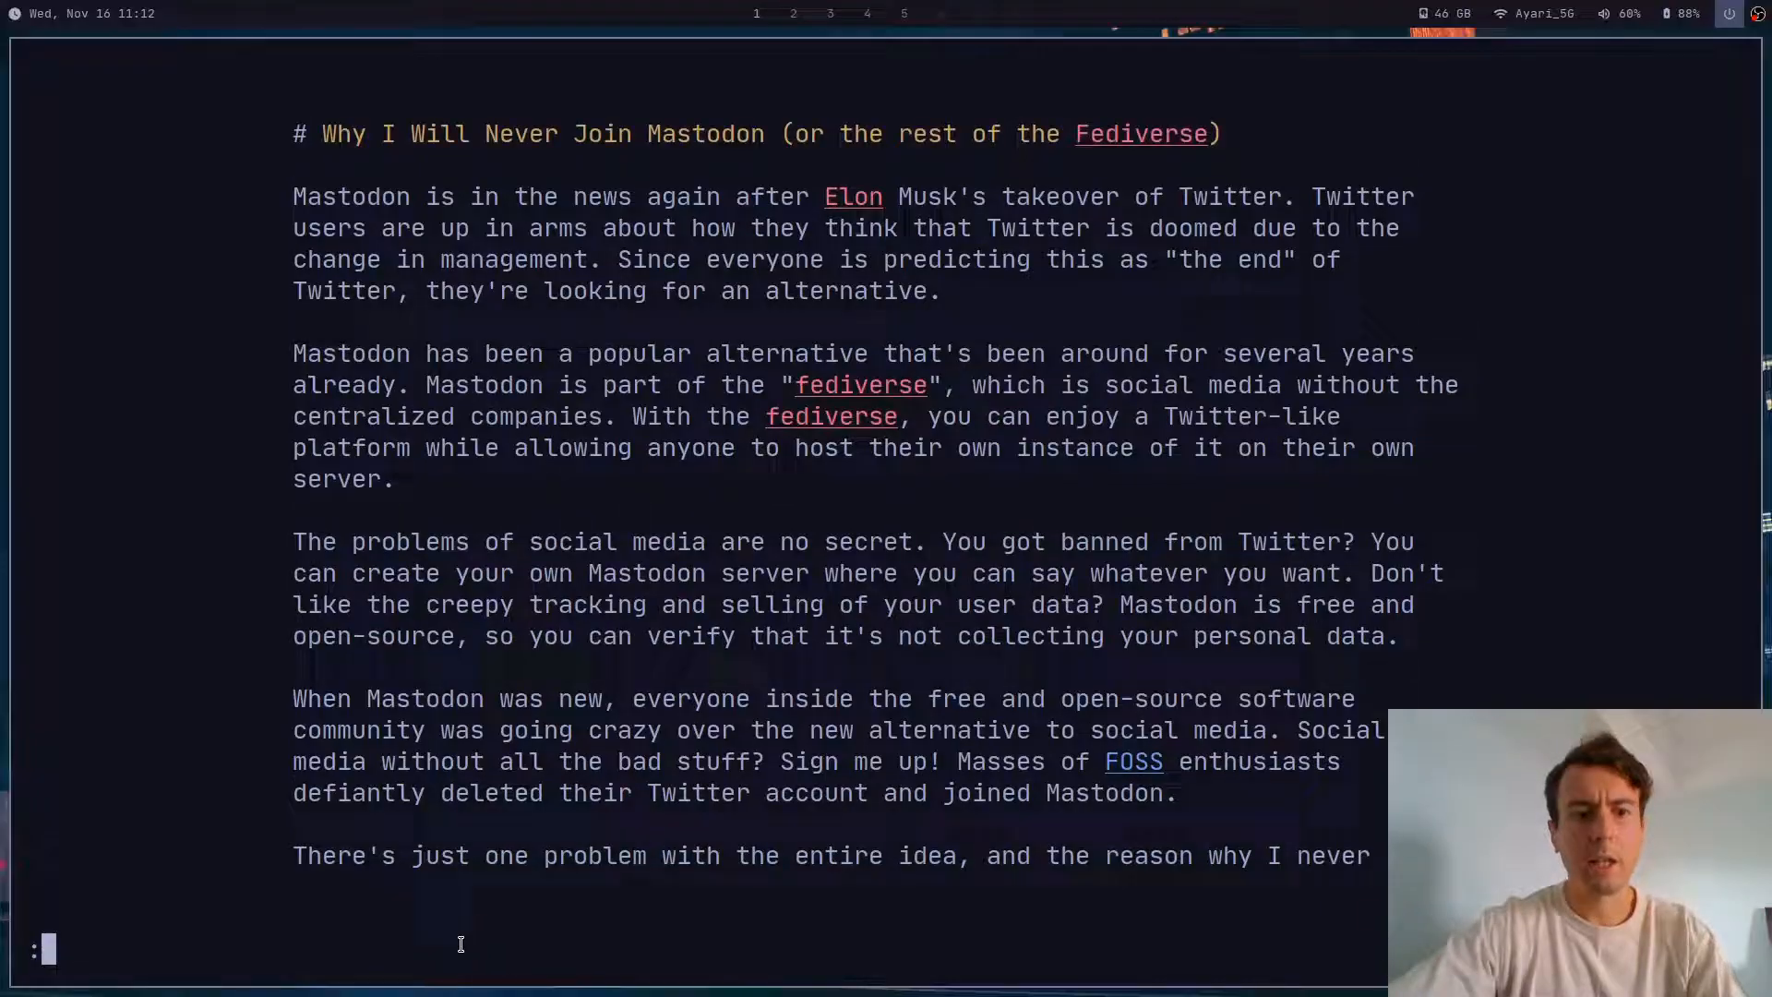
type("q")
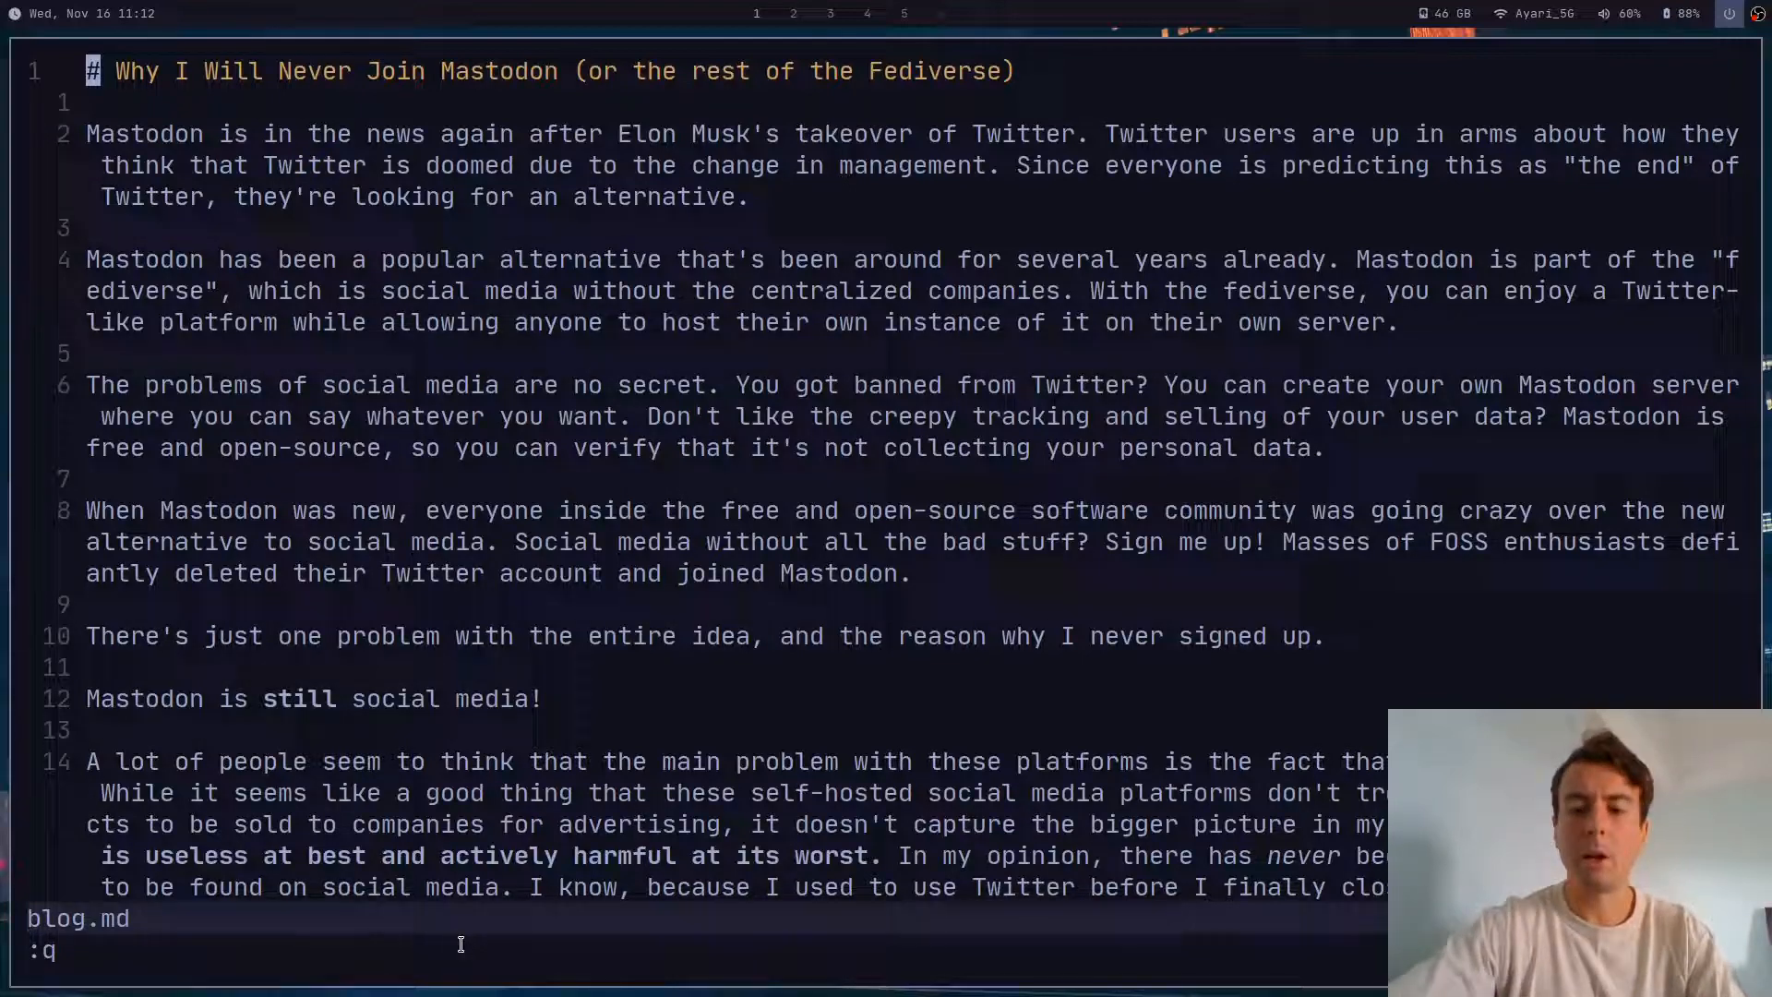
Step: Enter Goyo view and add the flagged words Elon and fediverse to the spellfile with zg
type("Goyo")
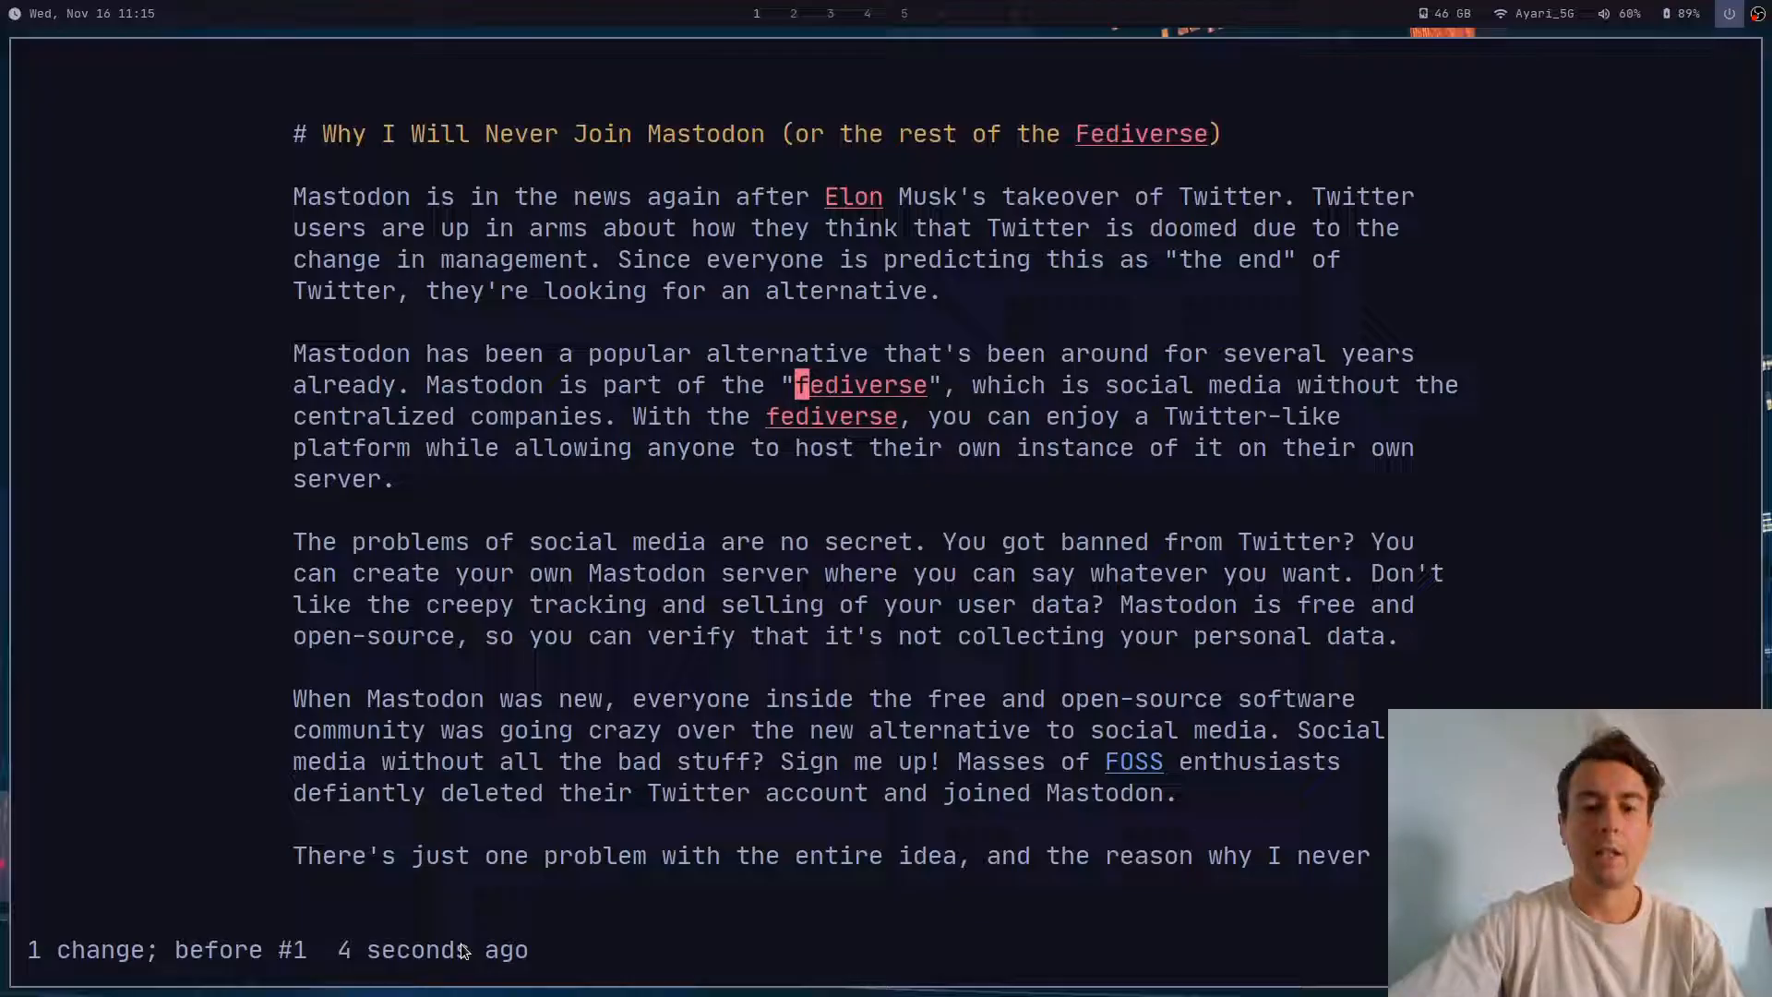
key("zg")
type(":")
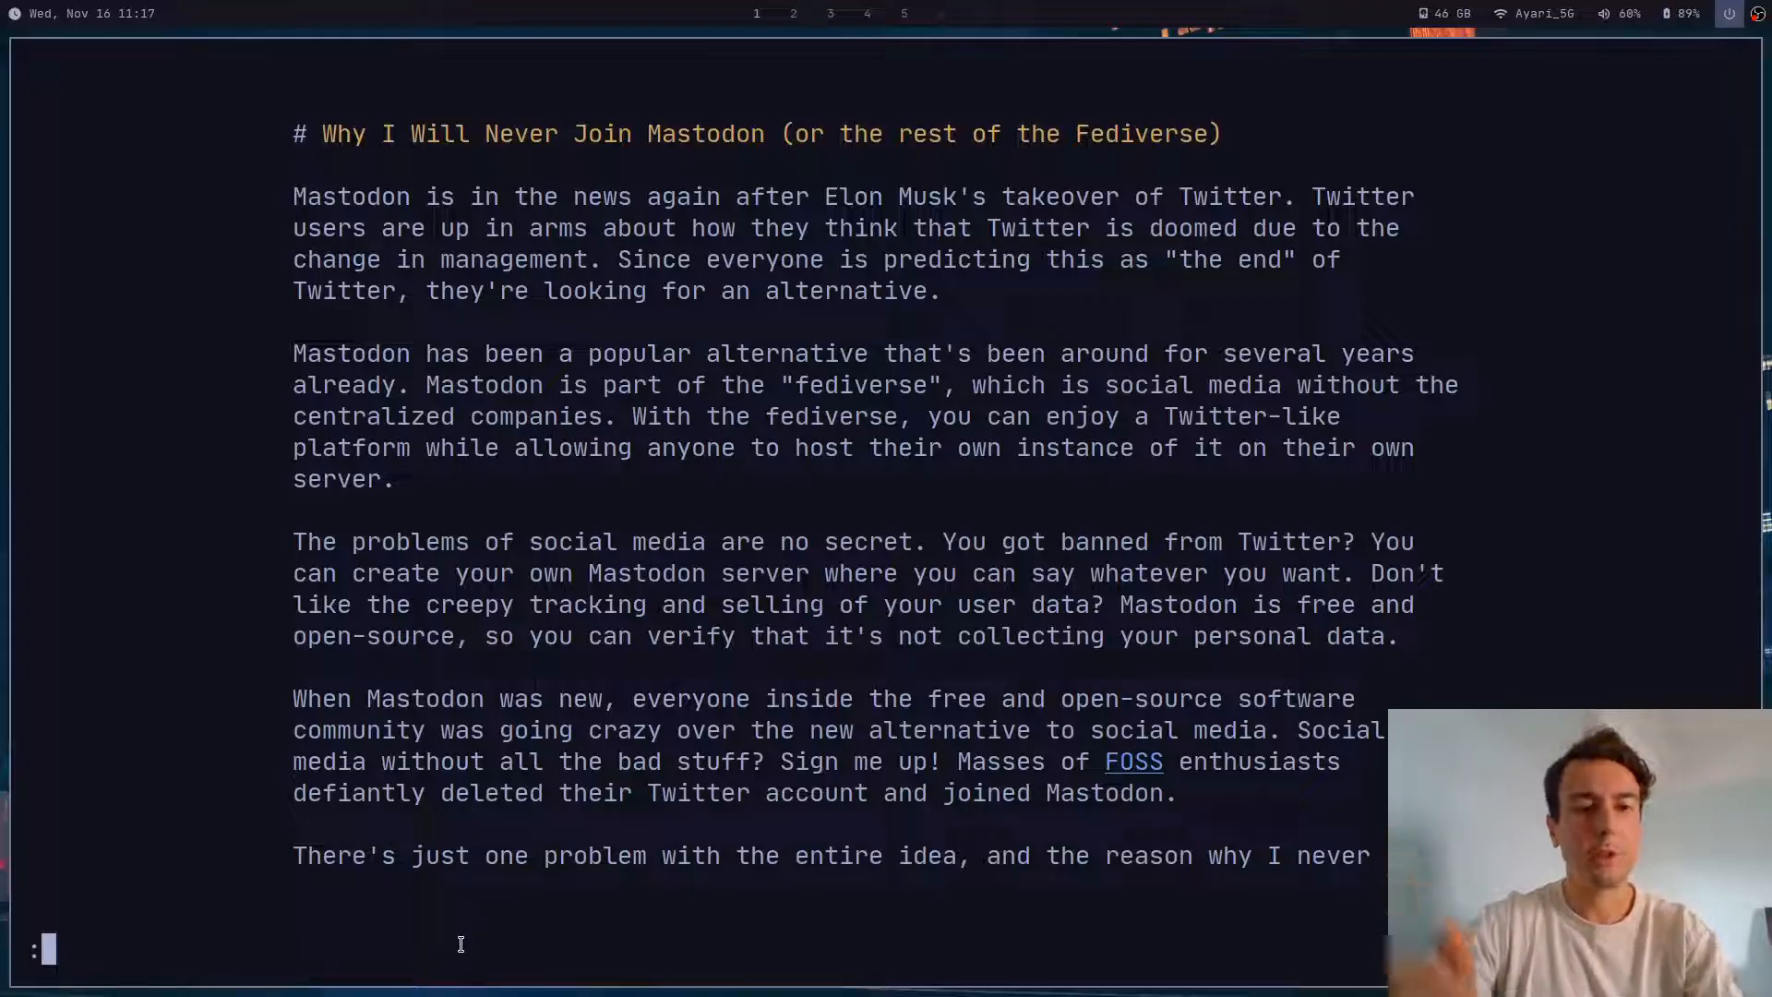
Step: Read the :h spell help entries for ]s, [s, zg, zug and :spellgood
type("h spell")
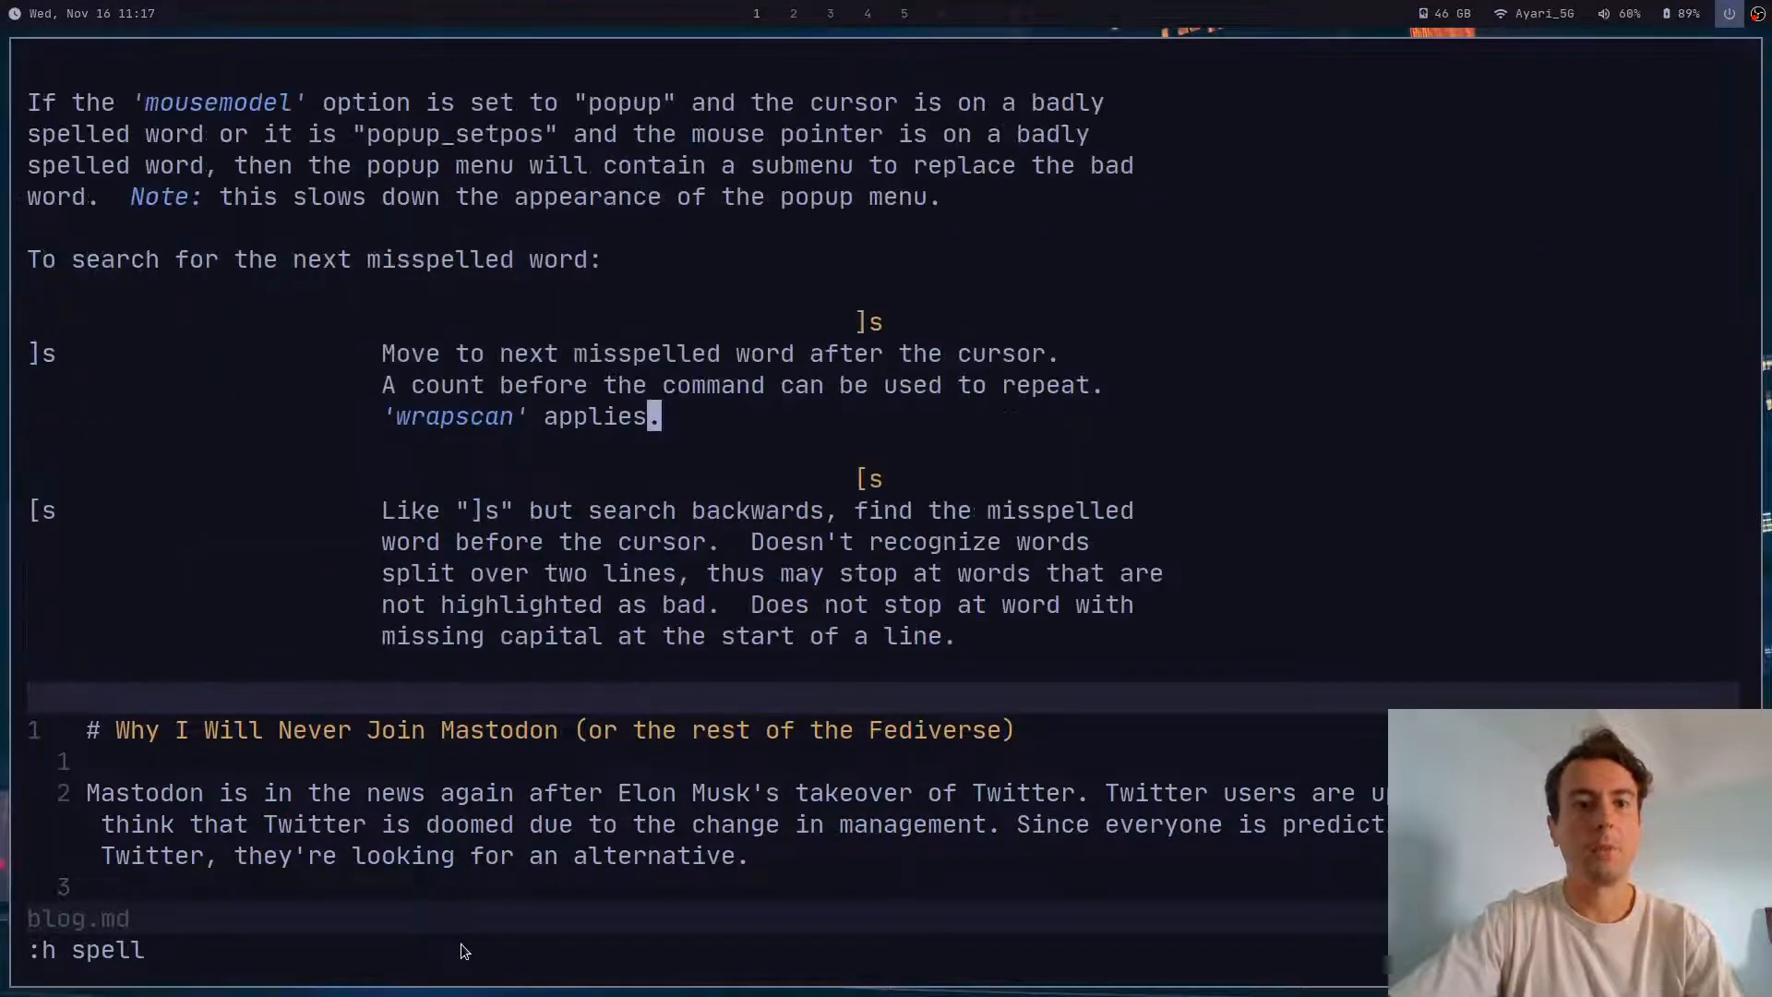
scroll("down", 3)
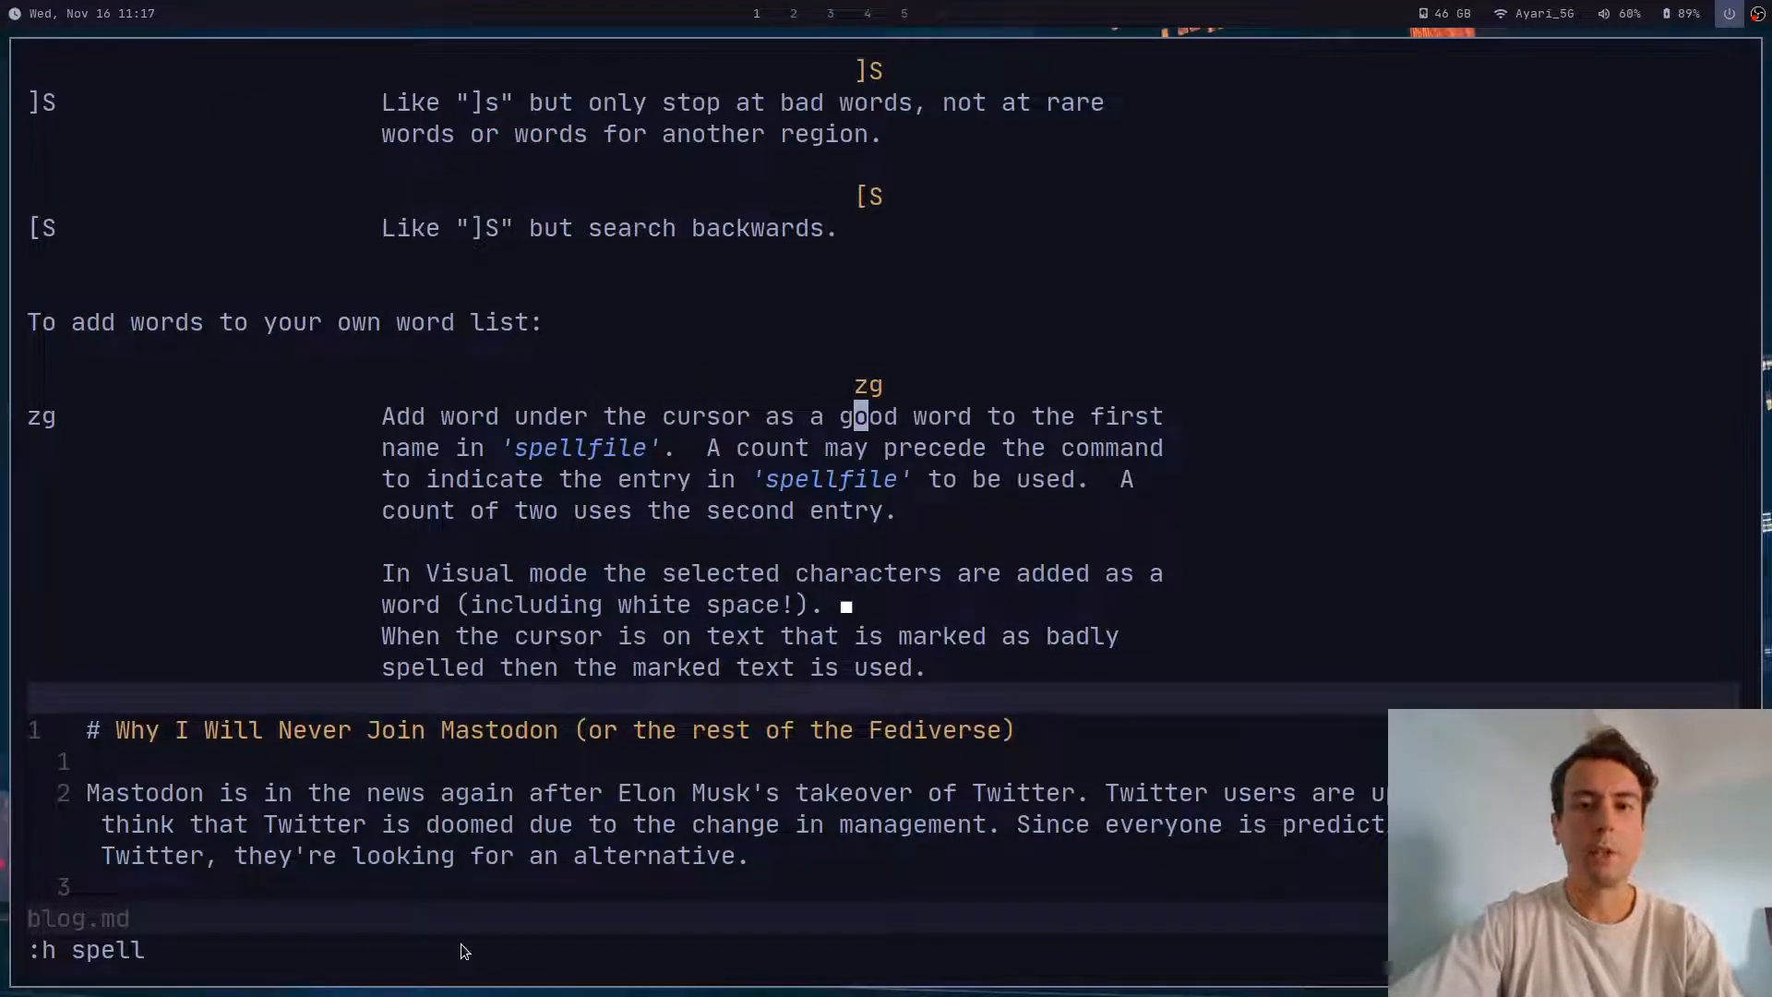
scroll("down", 3)
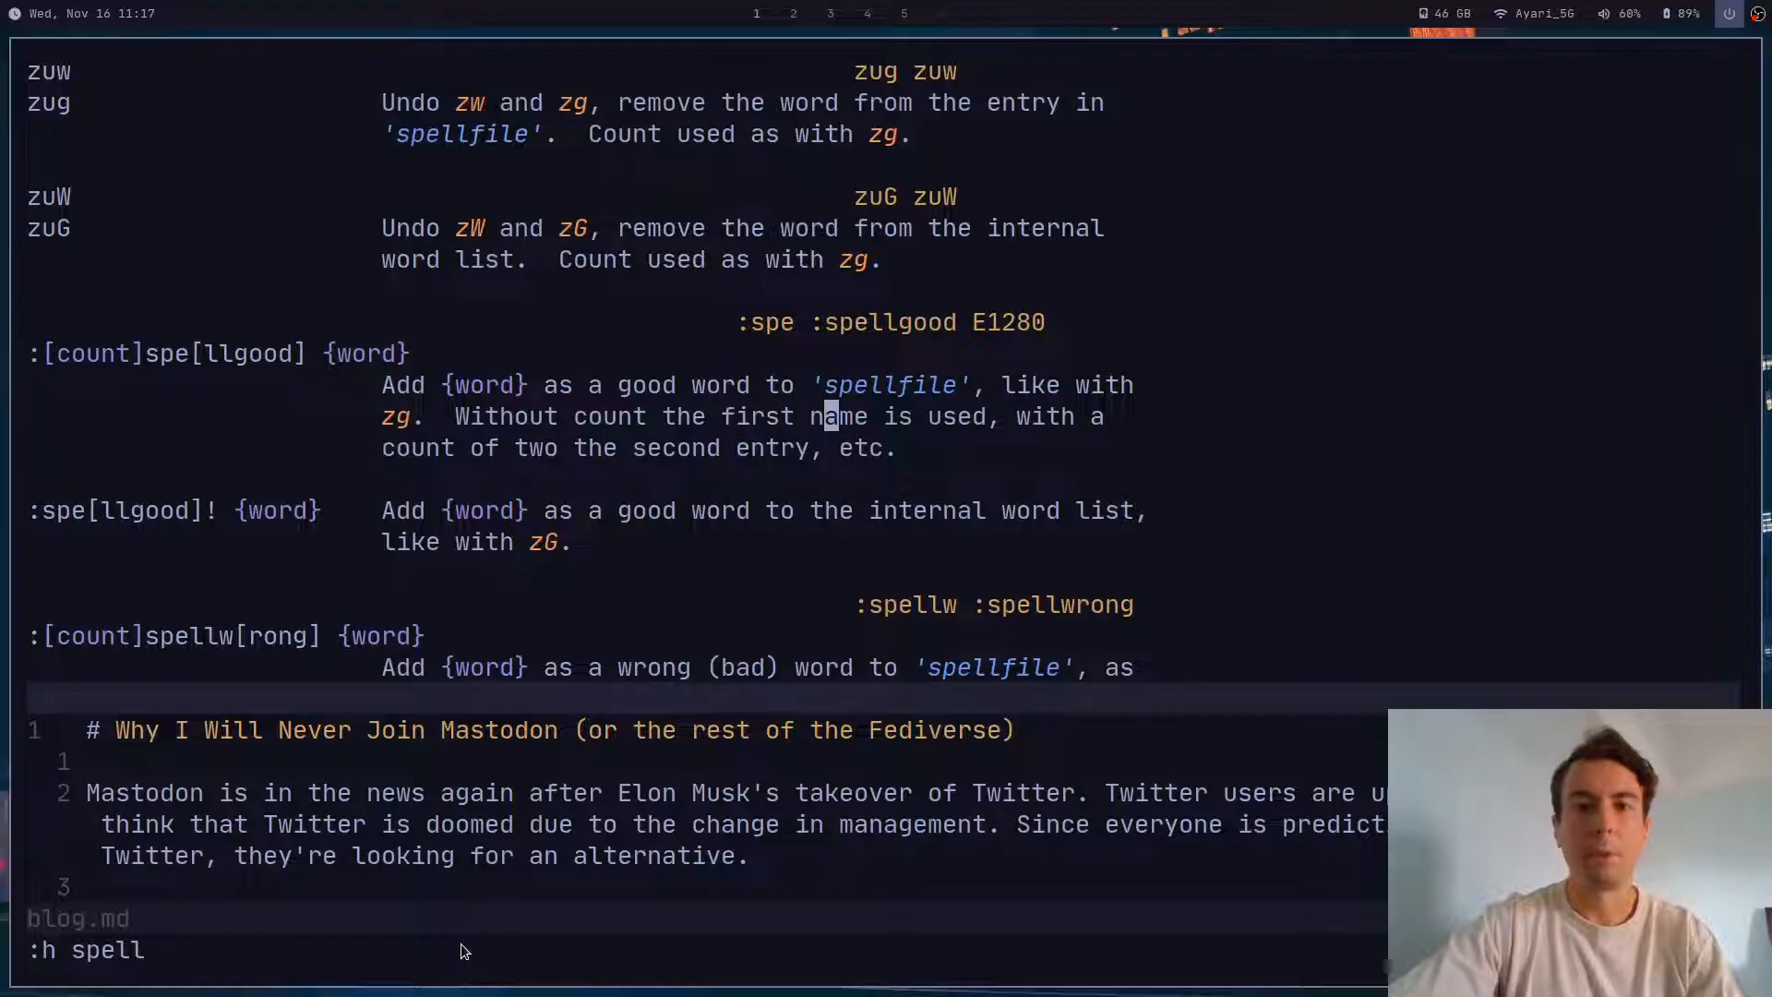
scroll("down", 3)
type(":G")
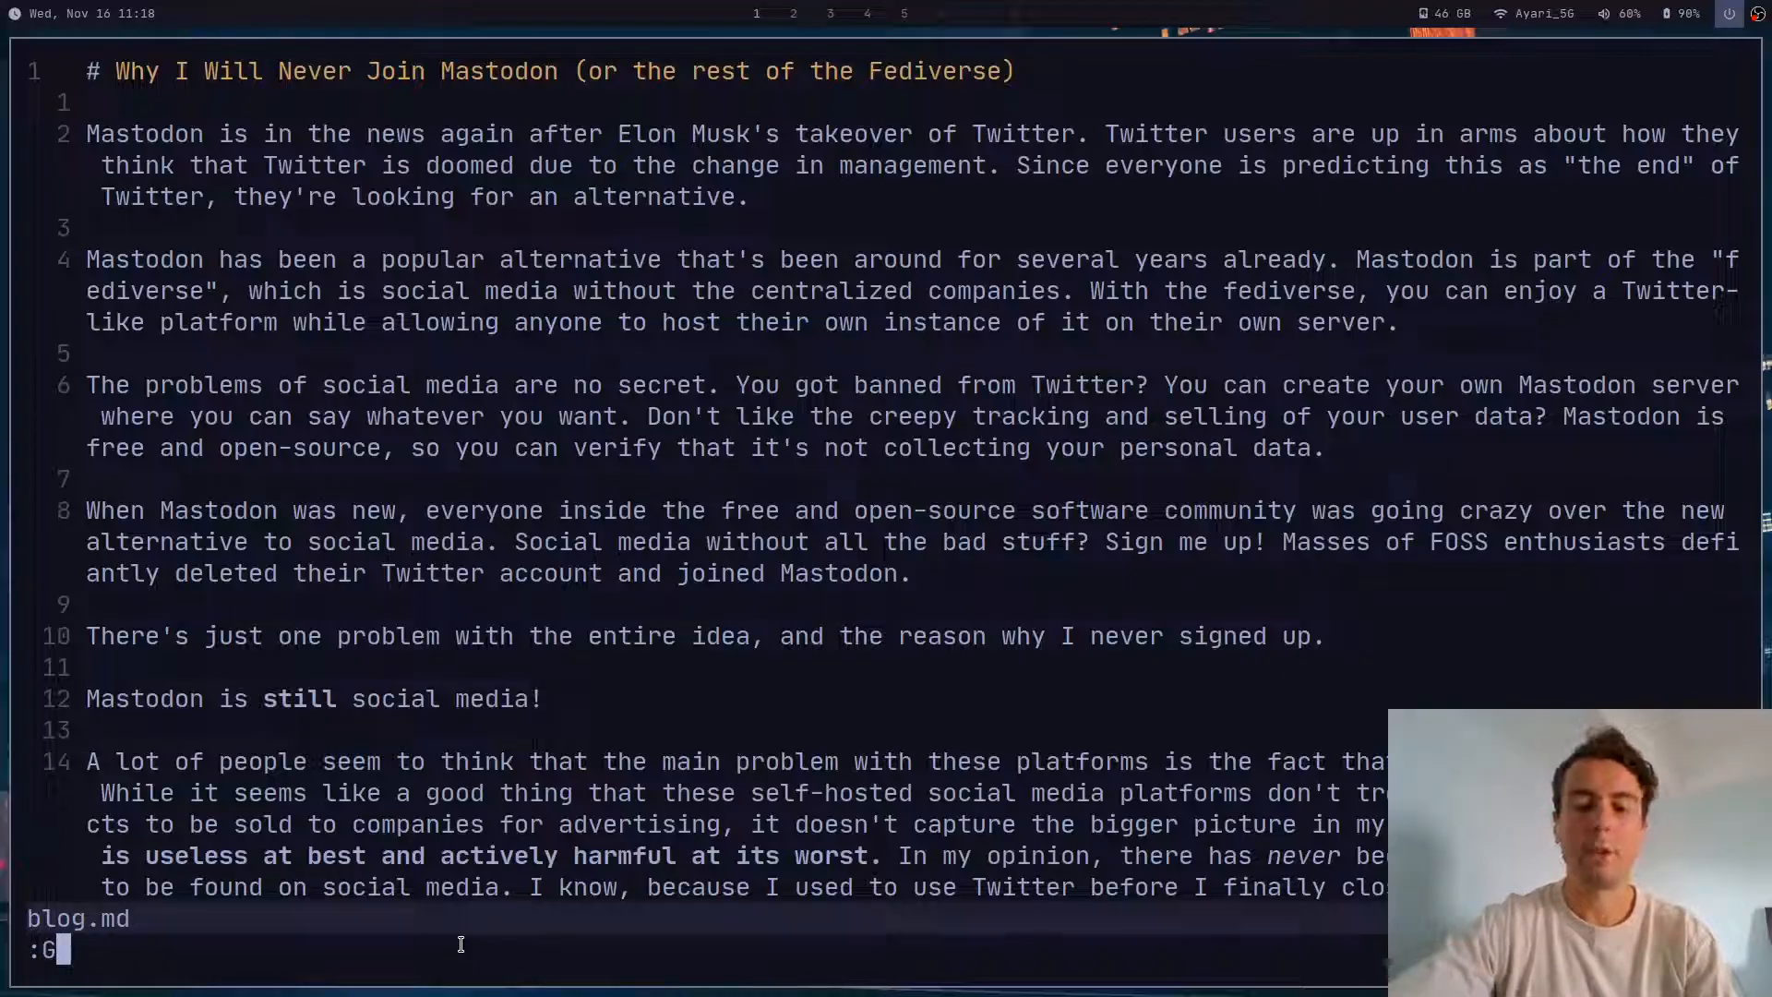
Step: Start the :Goyo command to re-center the blog post
type("oyo")
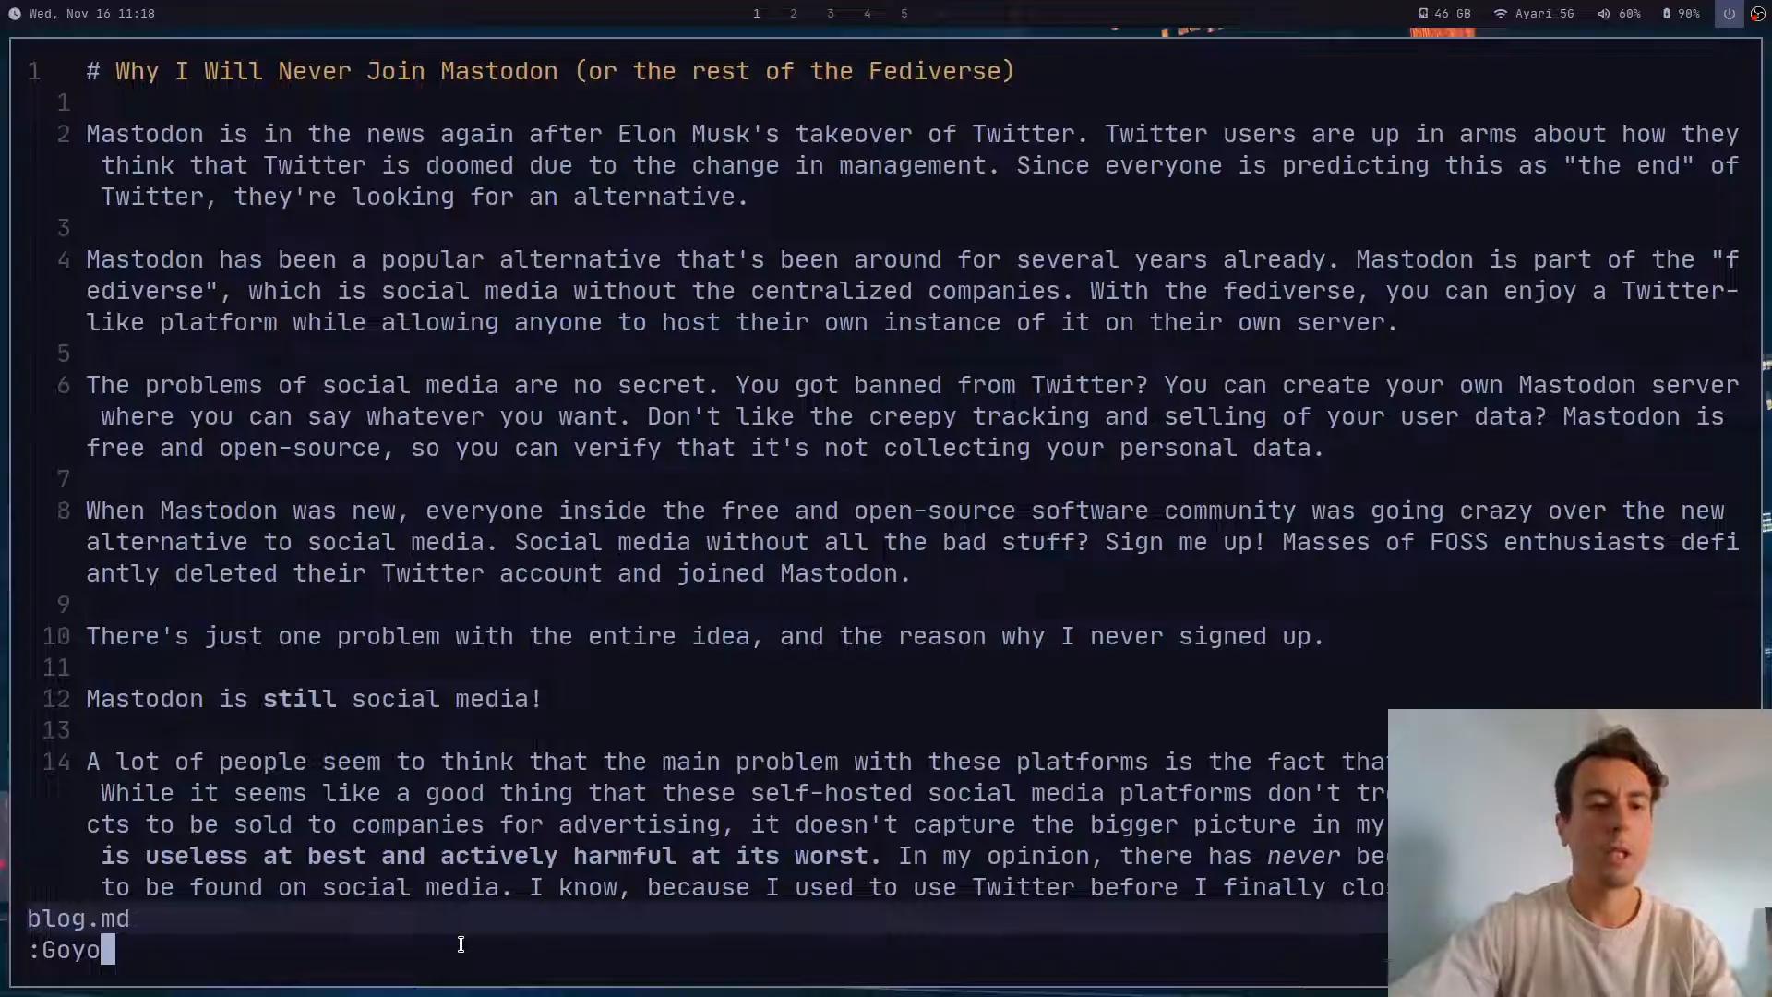